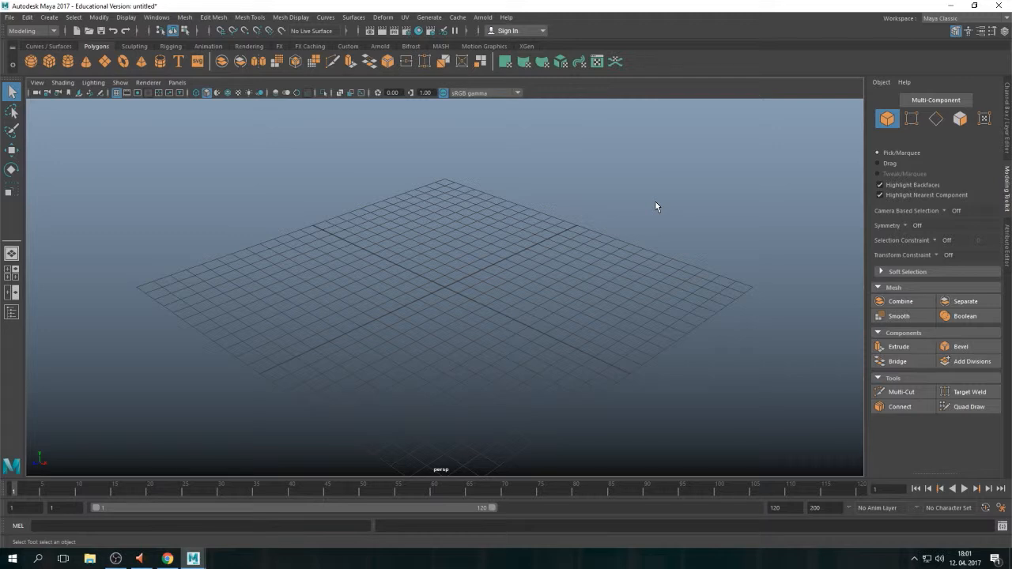
{"action": "mouse_move", "coordinate": [513, 264]}
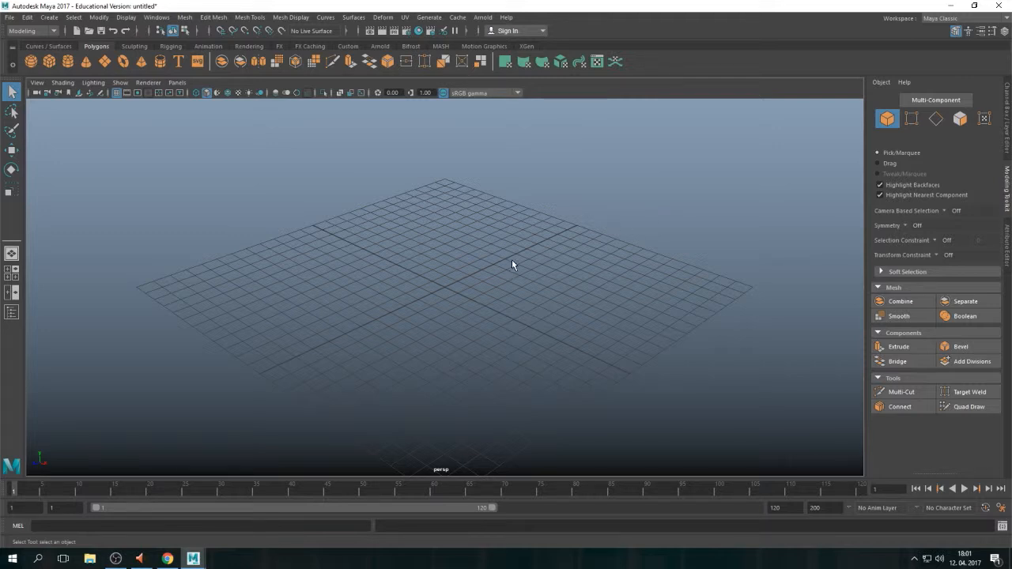
{"action": "mouse_move", "coordinate": [583, 275]}
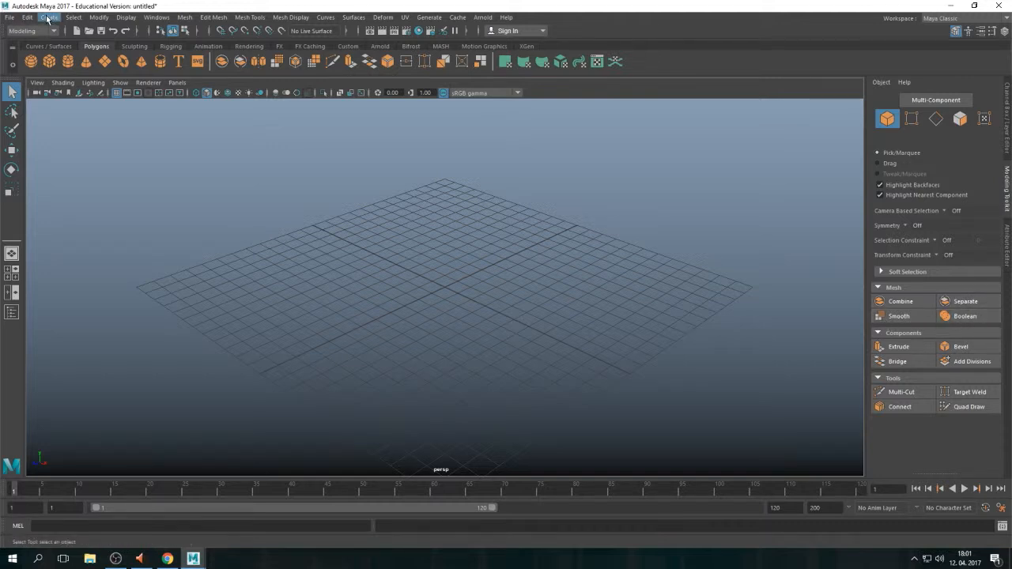
Add a polygon sphere (pSphere1) from Create > Polygon Primitives.
{"action": "left_click", "coordinate": [47, 18]}
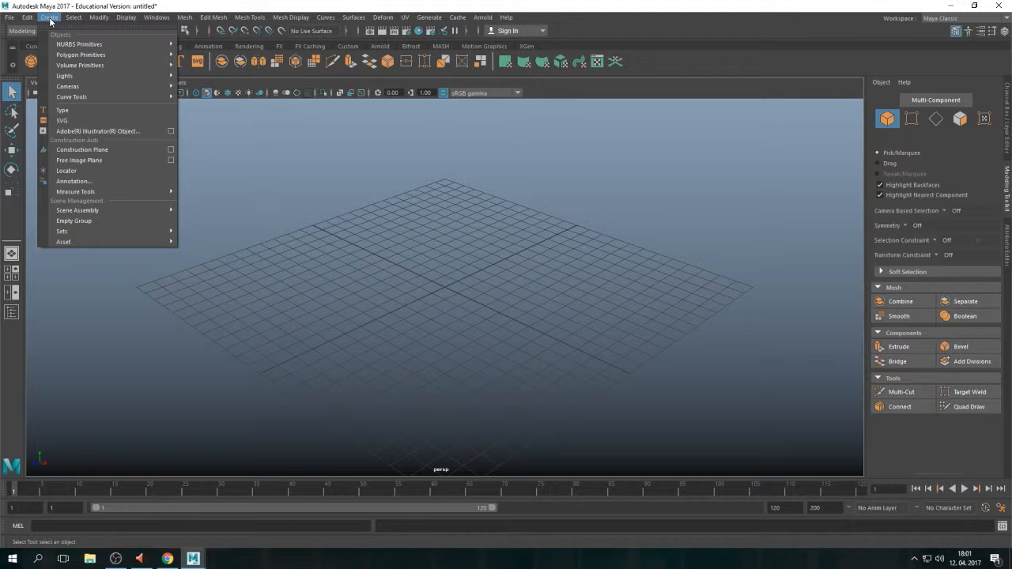
{"action": "mouse_move", "coordinate": [81, 54]}
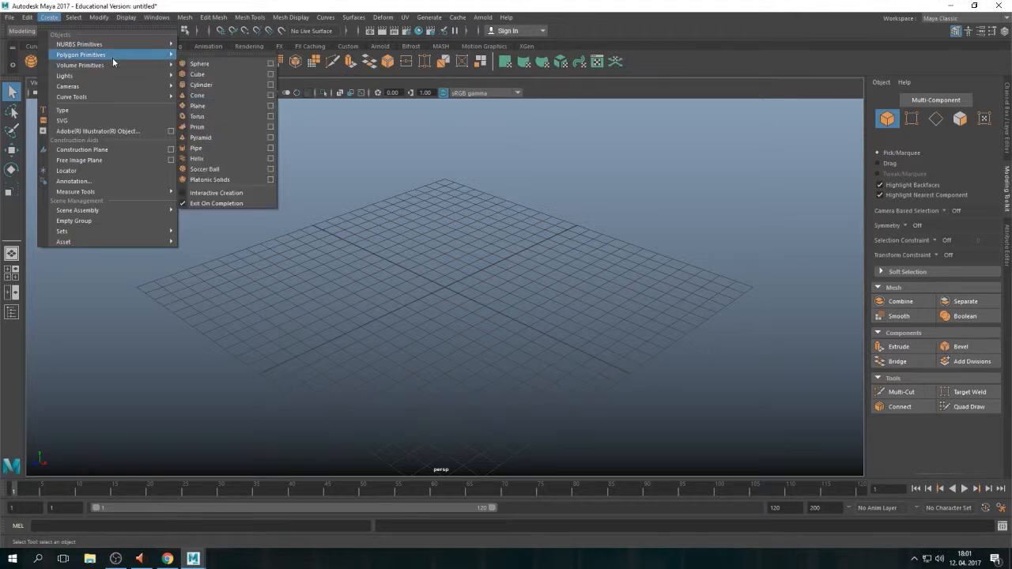
{"action": "left_click", "coordinate": [199, 64]}
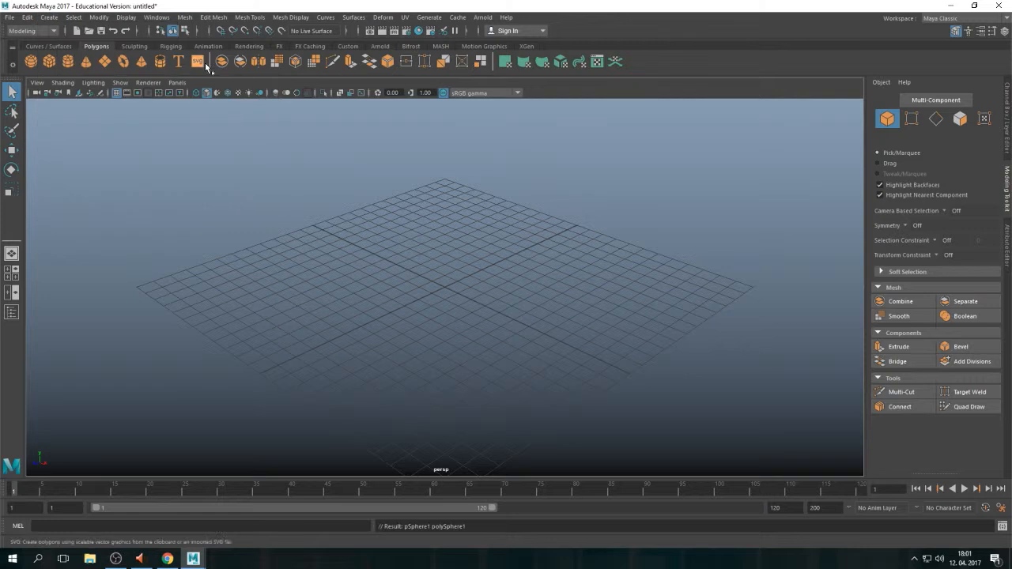
Add a polygon cube from the Create menu to sit against the sphere.
{"action": "left_click", "coordinate": [47, 17]}
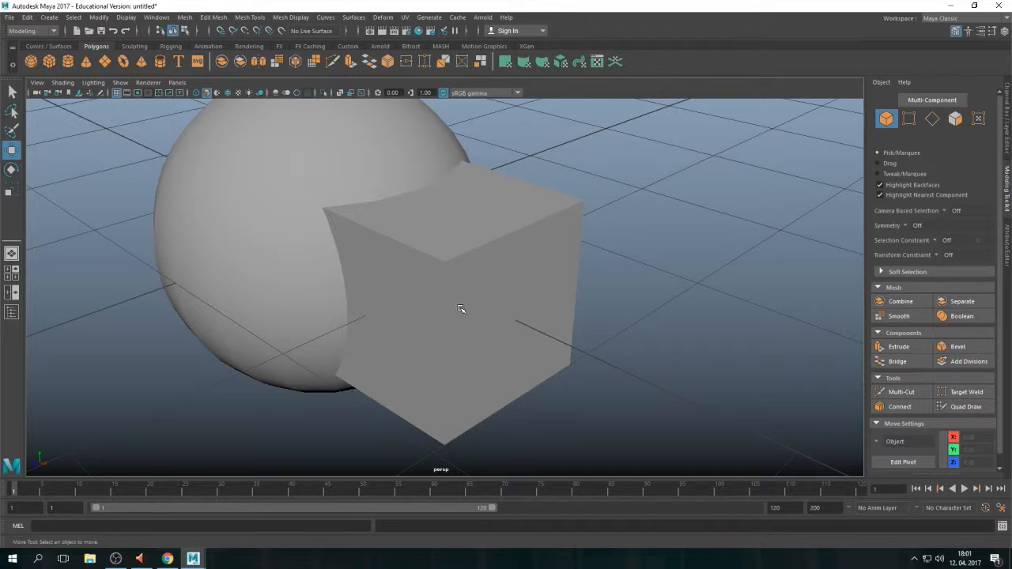
{"action": "mouse_move", "coordinate": [474, 275]}
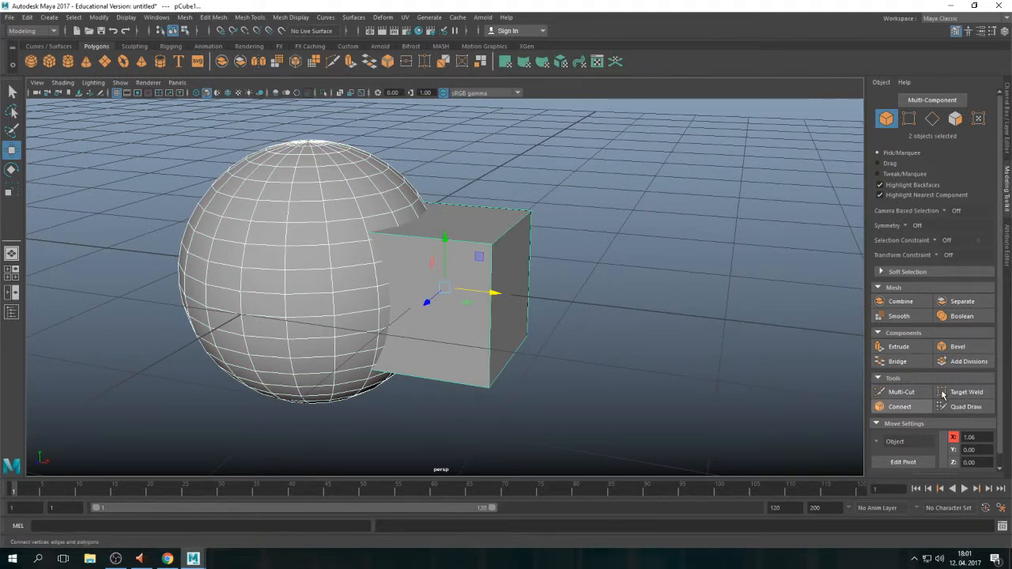
{"action": "left_click", "coordinate": [961, 316]}
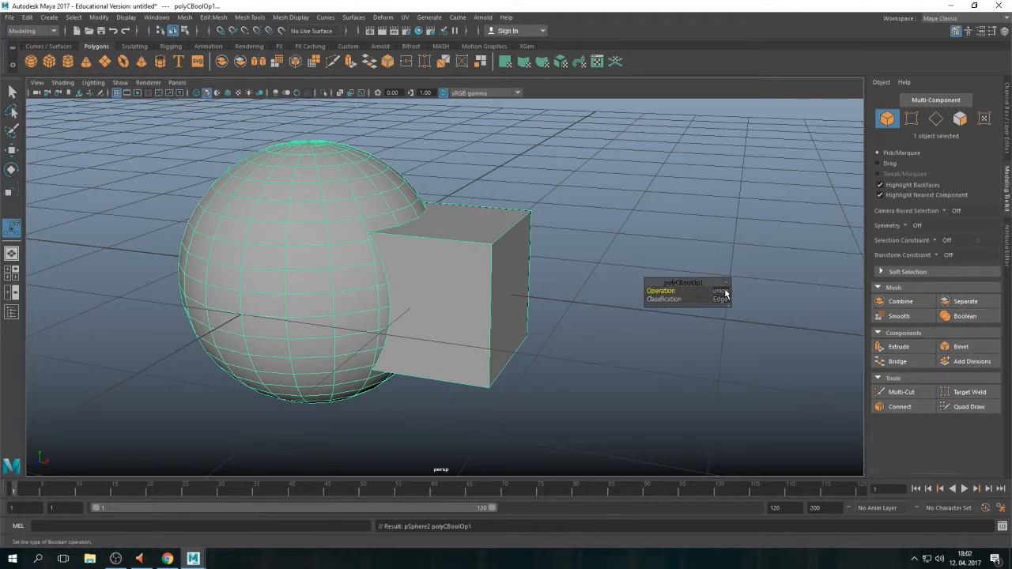
{"action": "left_click", "coordinate": [719, 290]}
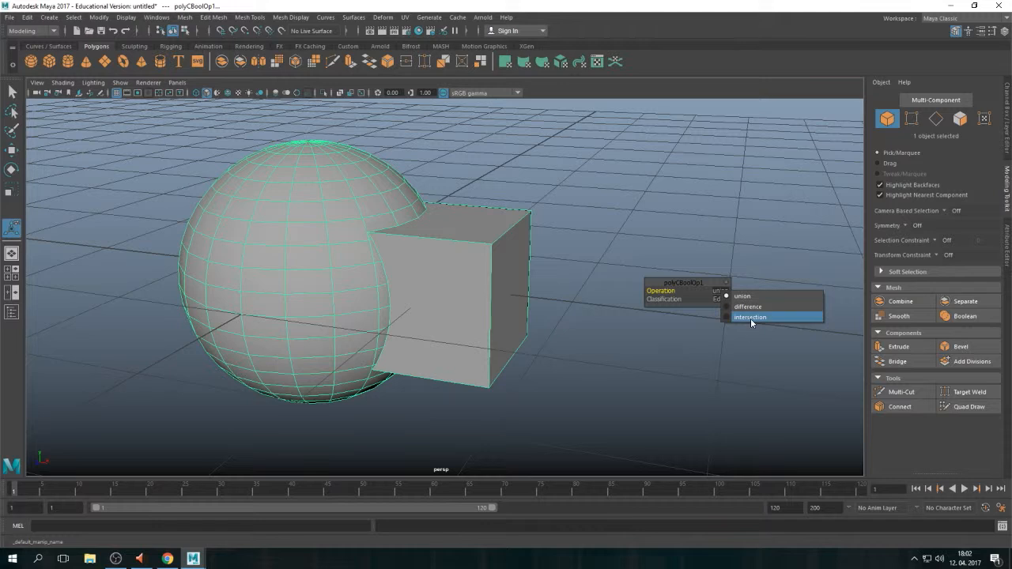
{"action": "mouse_move", "coordinate": [748, 307]}
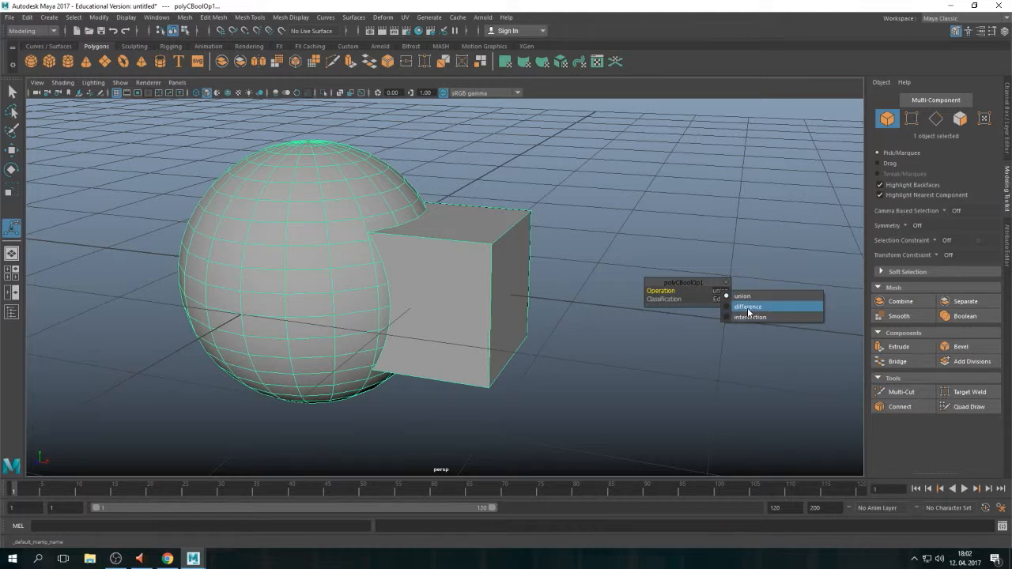
{"action": "left_click", "coordinate": [746, 307]}
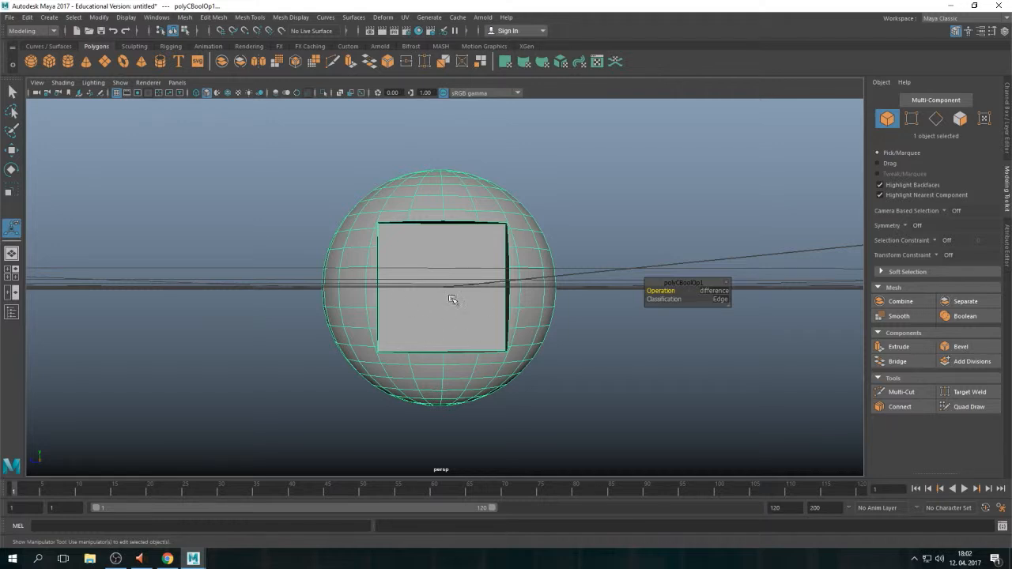
{"action": "left_click_drag", "start_coordinate": [452, 299], "coordinate": [566, 340]}
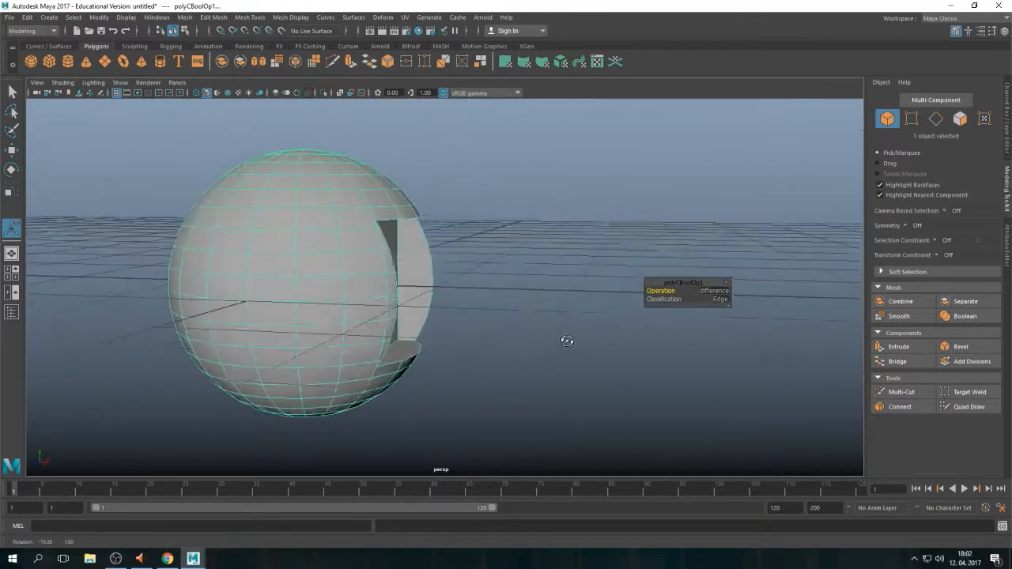
{"action": "left_click", "coordinate": [711, 291]}
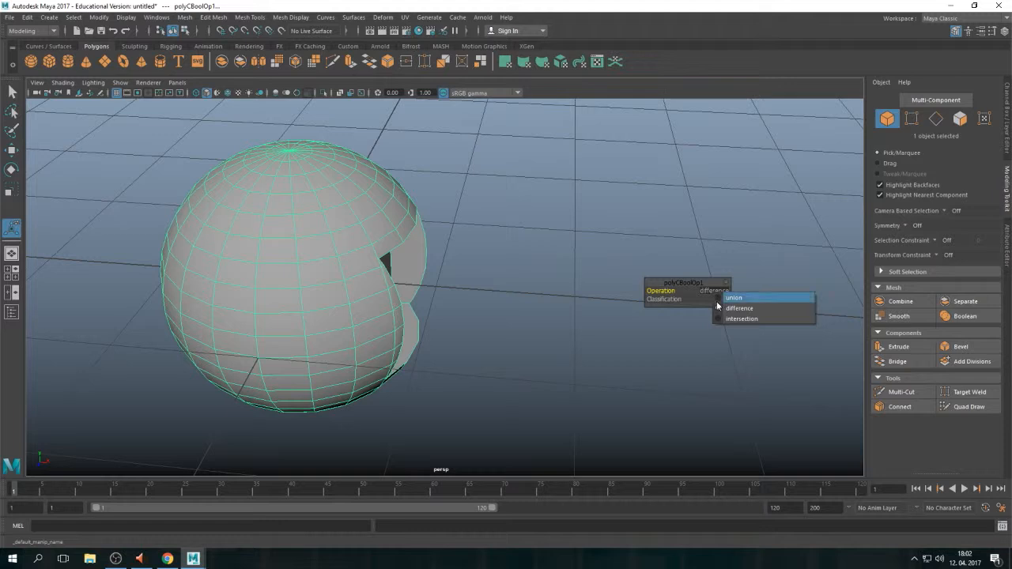
{"action": "left_click", "coordinate": [740, 318]}
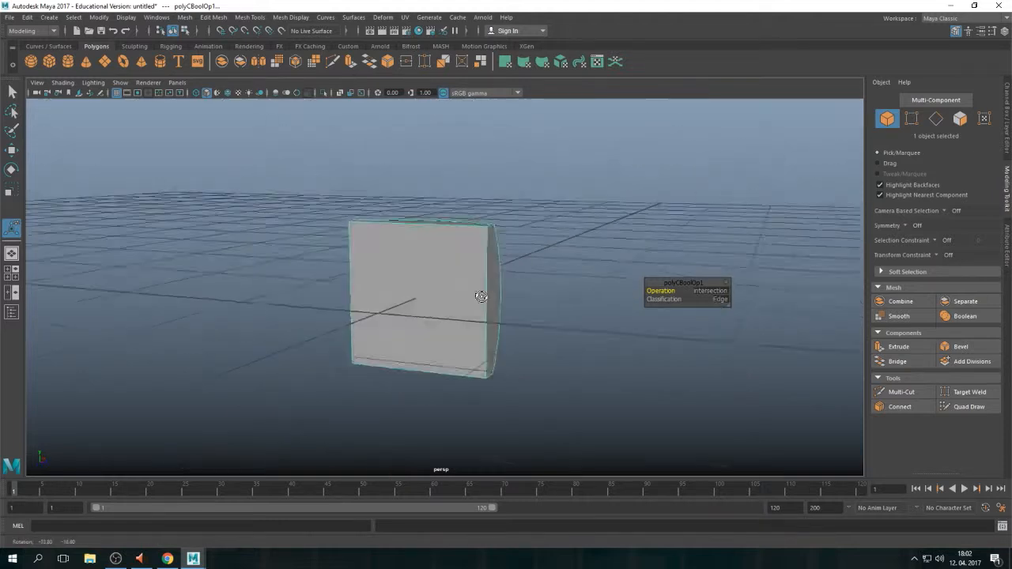
{"action": "left_click_drag", "start_coordinate": [481, 297], "coordinate": [413, 296]}
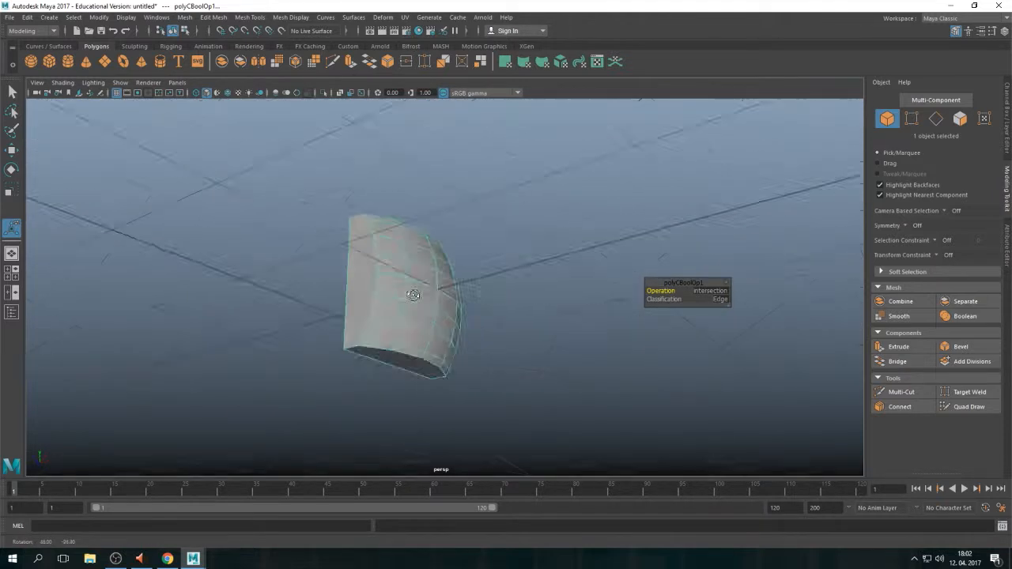
{"action": "left_click", "coordinate": [708, 291]}
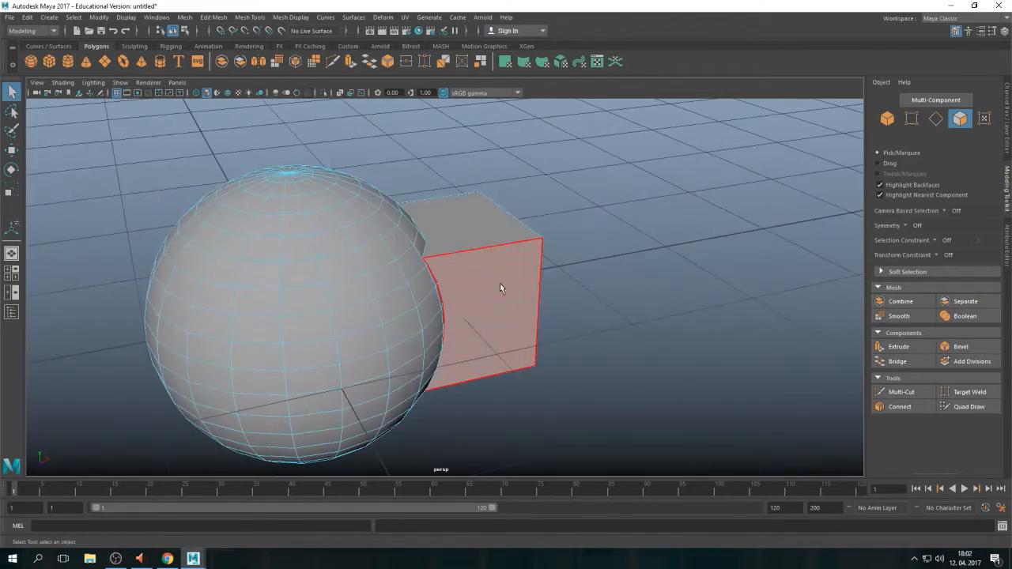
Boolean-cut the cube into the sphere and inspect the resulting opening from several angles.
{"action": "left_click", "coordinate": [500, 288]}
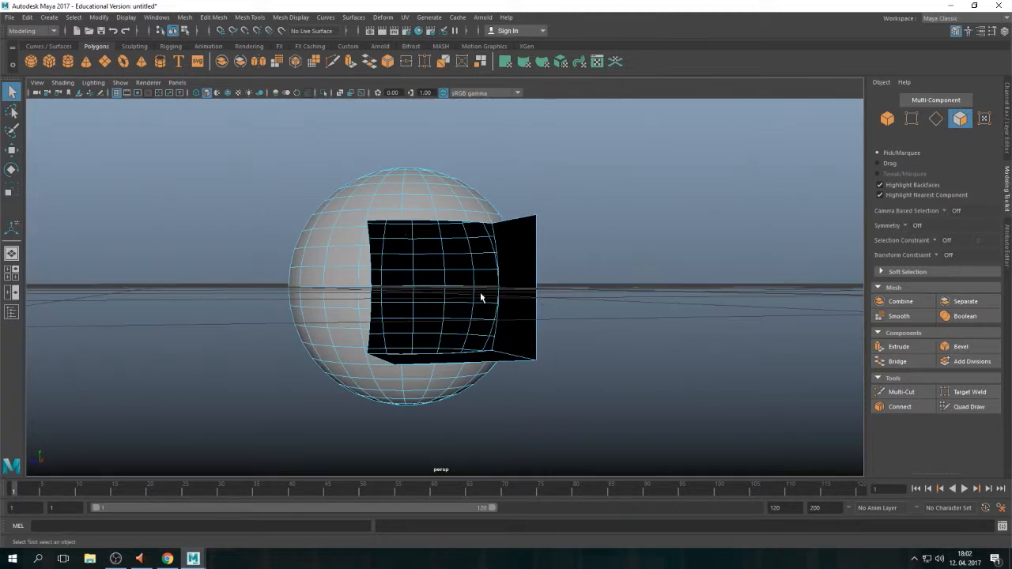
{"action": "left_click", "coordinate": [389, 189]}
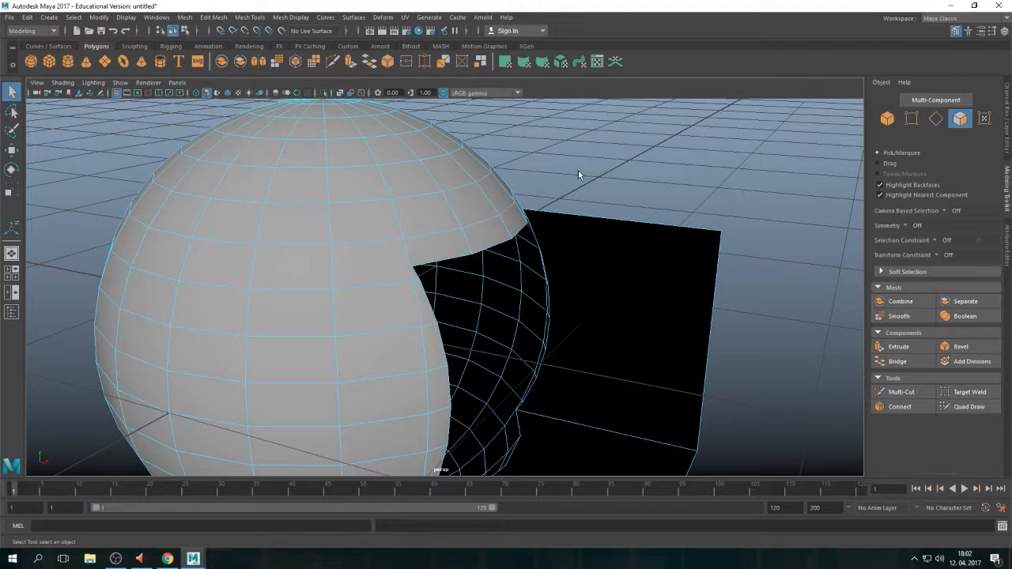
{"action": "left_click", "coordinate": [424, 277]}
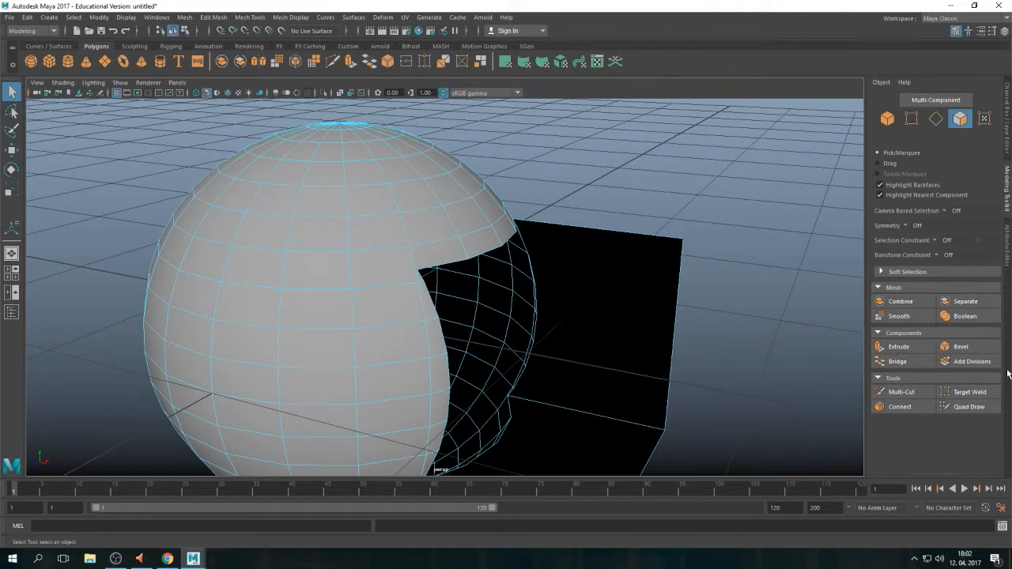
Run Target Weld on the sphere's vertices, then clear the sphere and cube from the scene.
{"action": "left_click", "coordinate": [968, 392]}
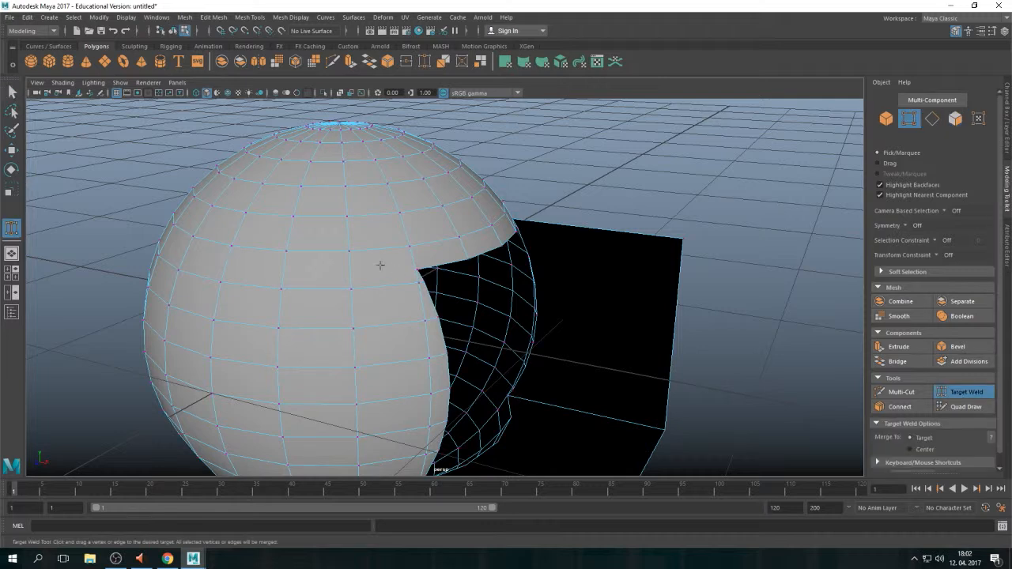
{"action": "mouse_move", "coordinate": [421, 281]}
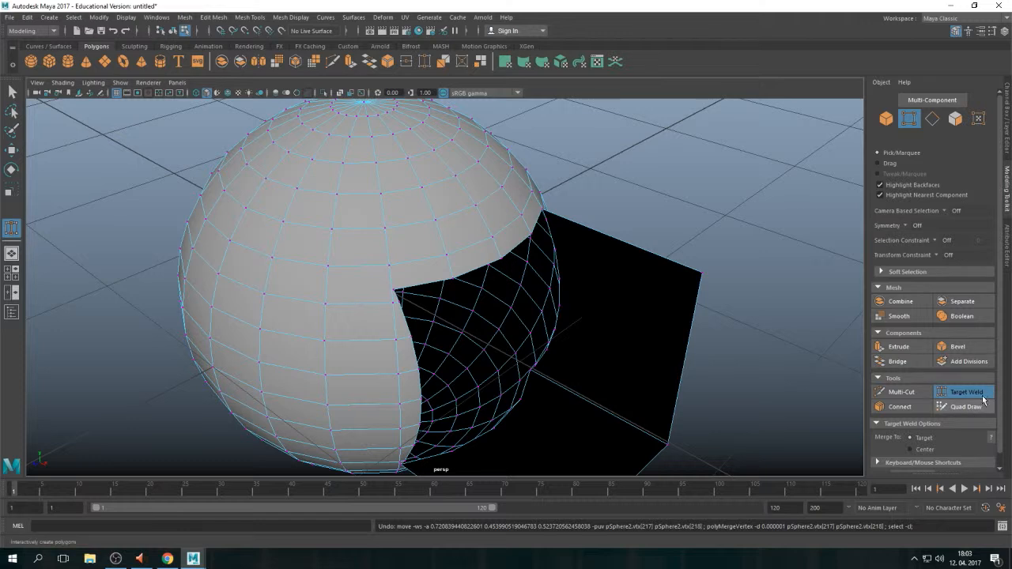
{"action": "left_click", "coordinate": [965, 392]}
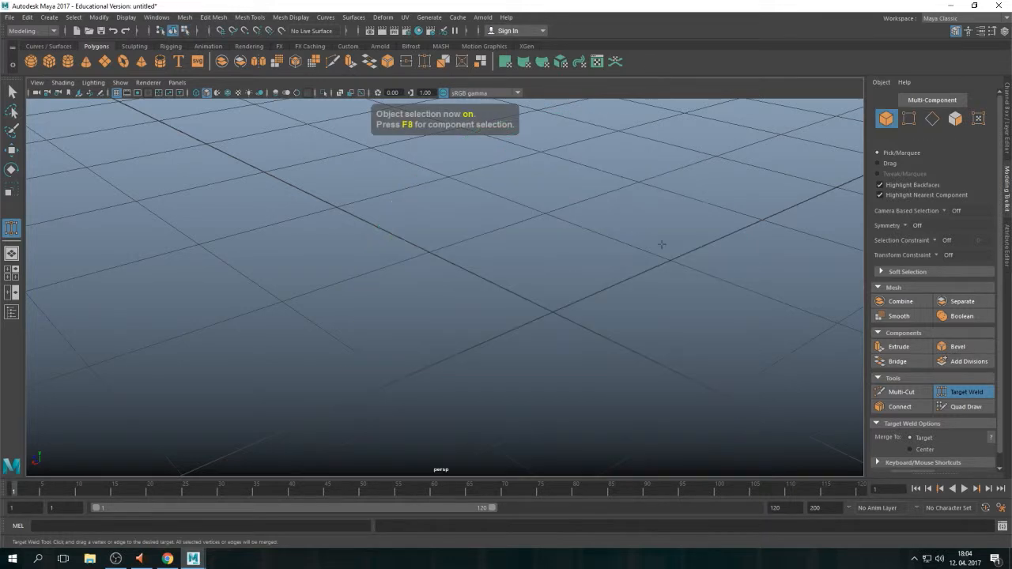
Create a new sphere plus cylinders and push a cylinder through the sphere's left side.
{"action": "left_click", "coordinate": [47, 16]}
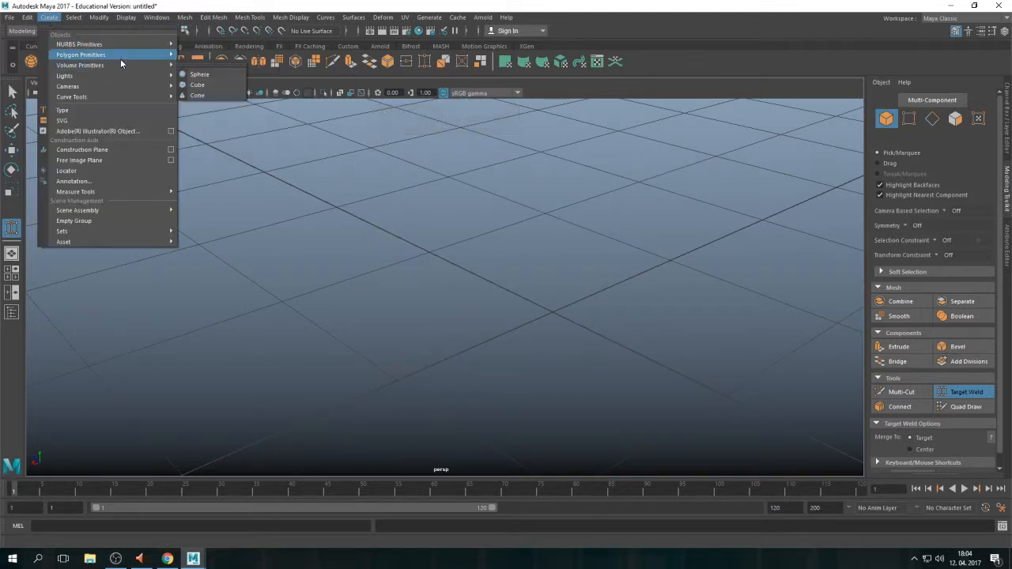
{"action": "left_click", "coordinate": [199, 75]}
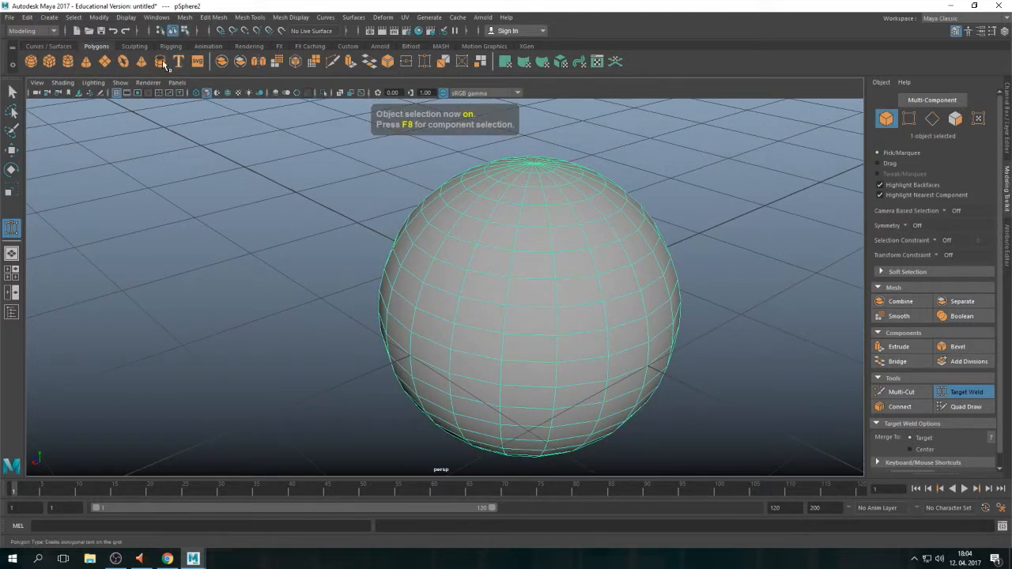
{"action": "left_click", "coordinate": [47, 16]}
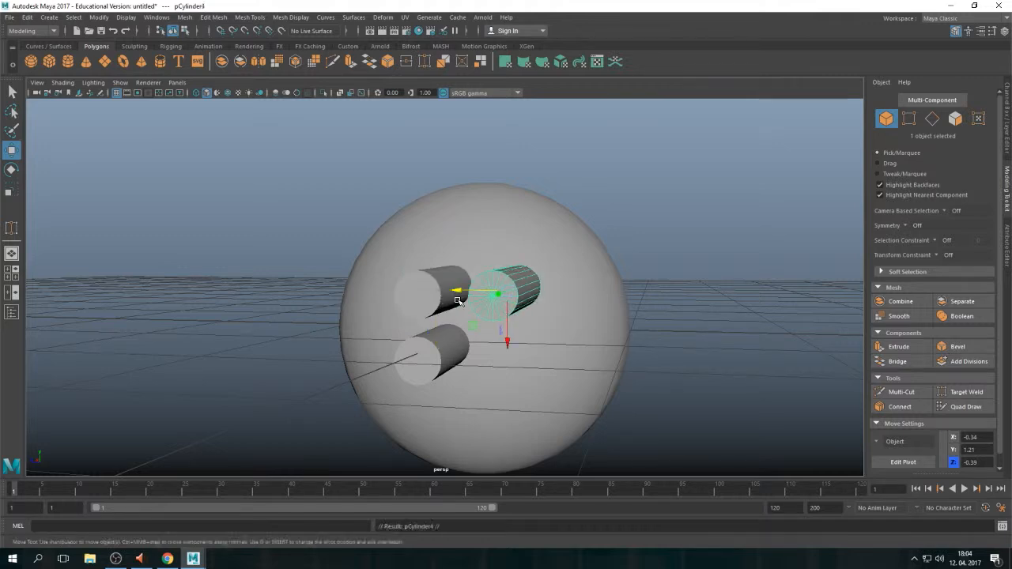
{"action": "left_click_drag", "start_coordinate": [494, 297], "coordinate": [506, 364]}
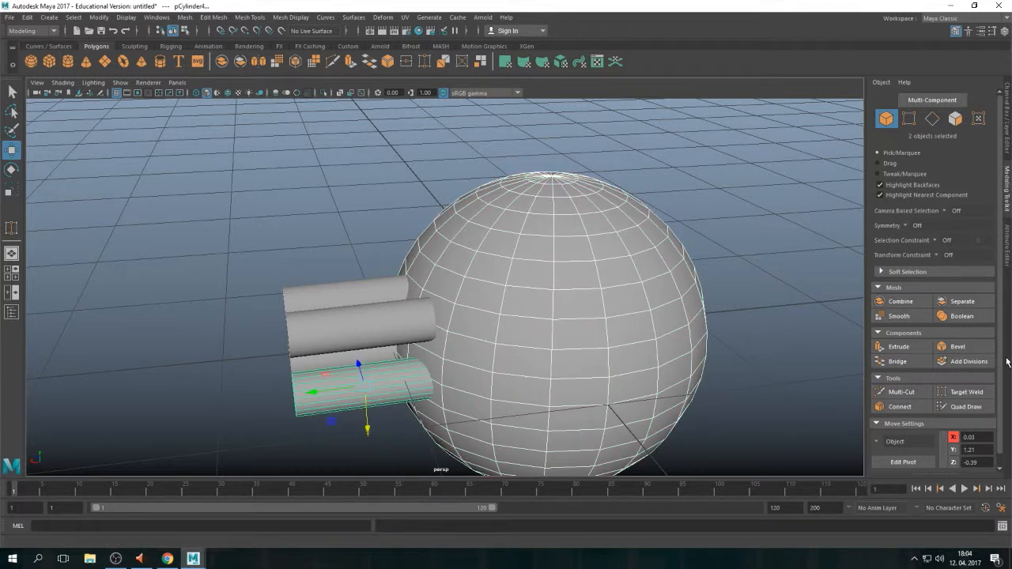
{"action": "mouse_move", "coordinate": [961, 316]}
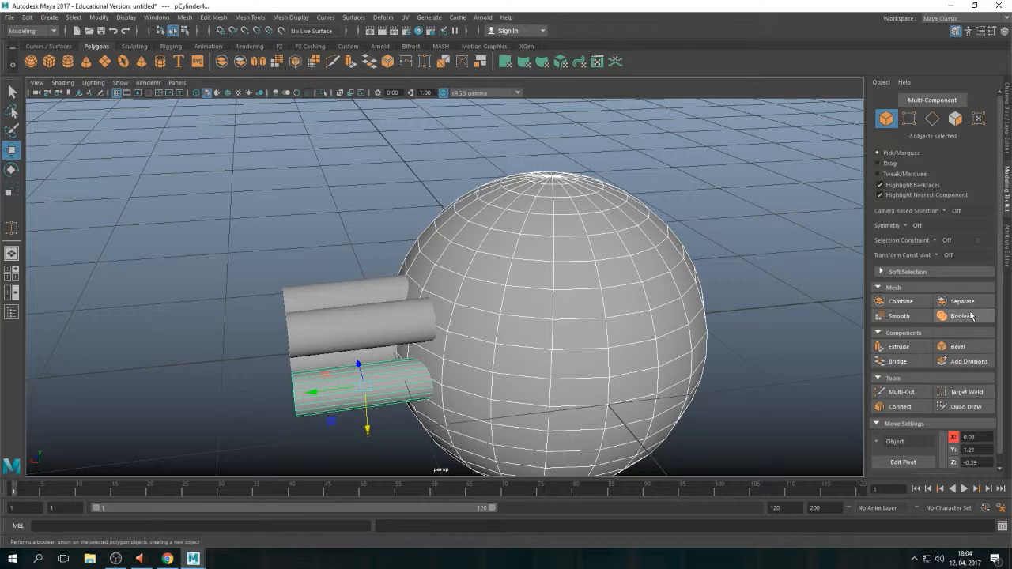
Boolean-subtract the lower cylinder from the sphere and inspect the hollow it leaves.
{"action": "left_click", "coordinate": [964, 316]}
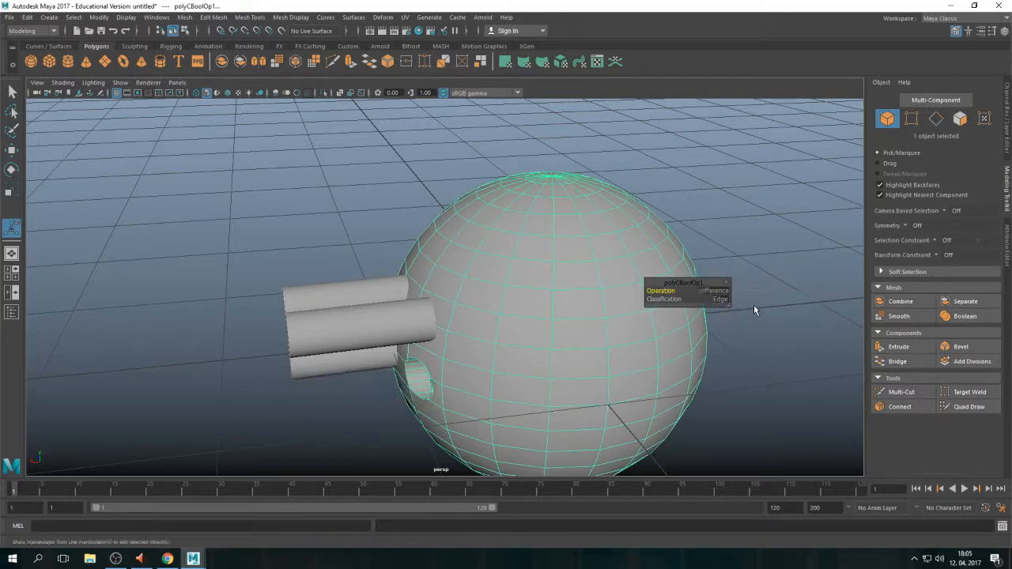
{"action": "left_click_drag", "start_coordinate": [755, 310], "coordinate": [506, 370]}
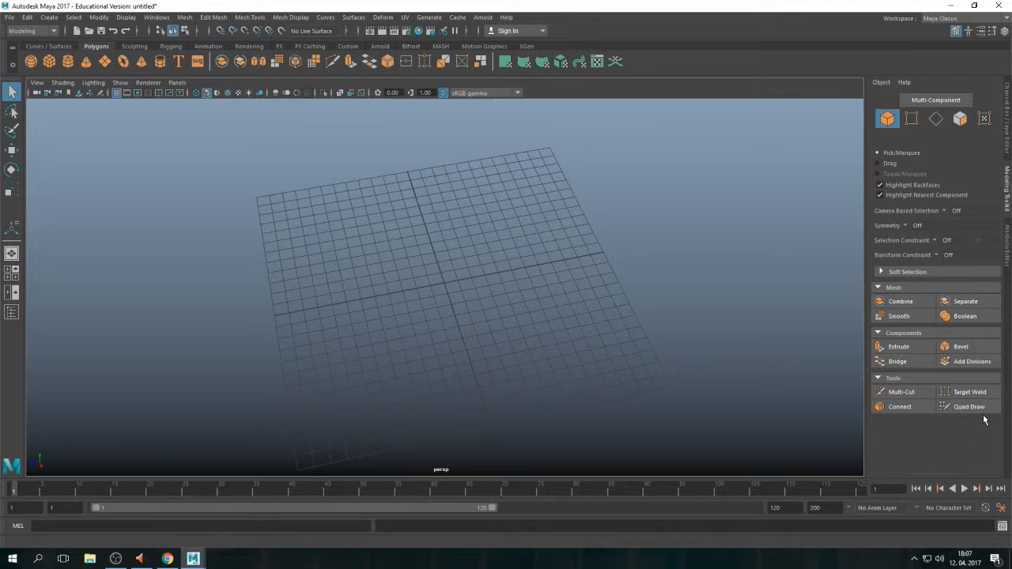
{"action": "mouse_move", "coordinate": [967, 406]}
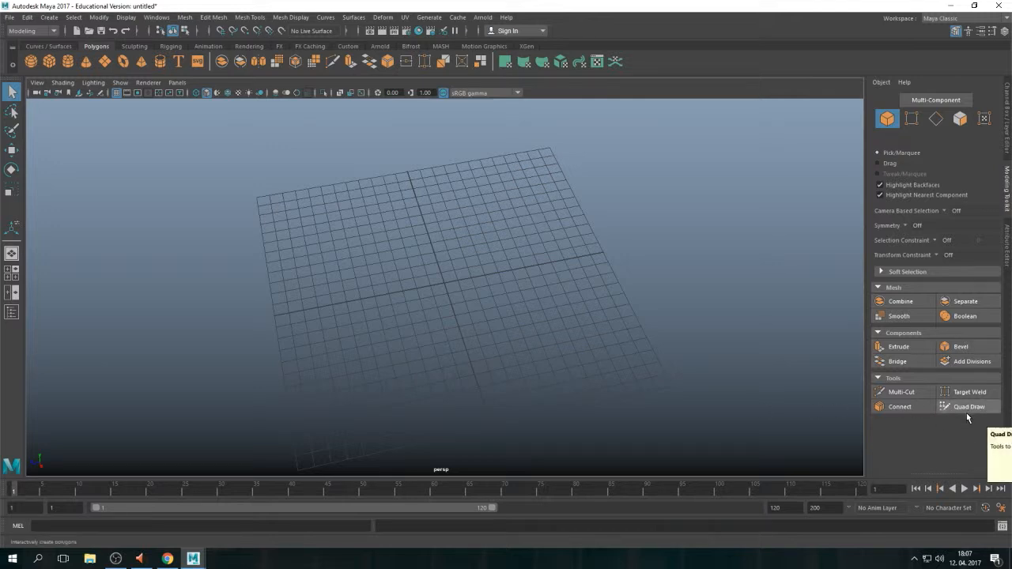
{"action": "mouse_move", "coordinate": [974, 411]}
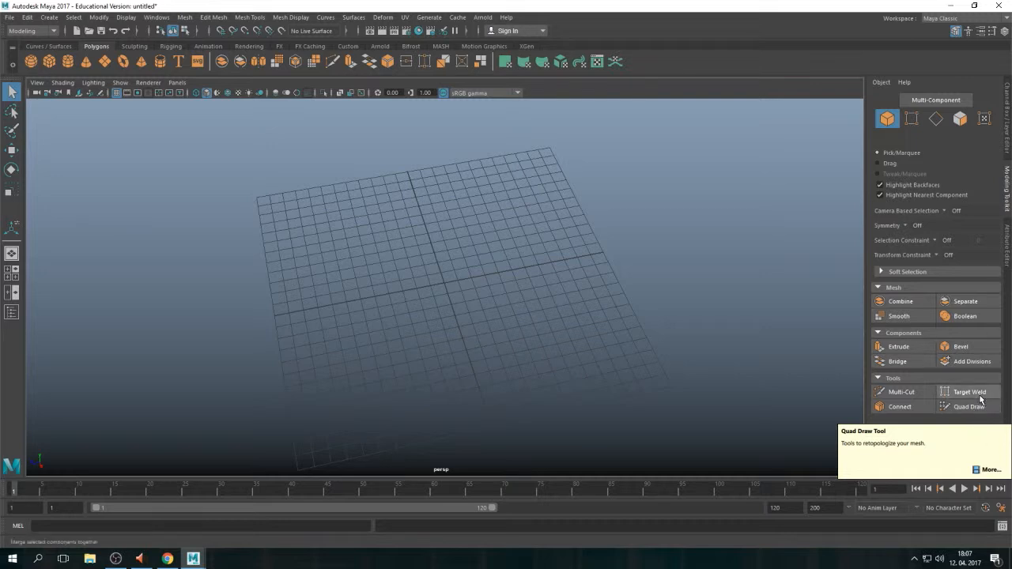
Activate the Quad Draw retopology tool from the Modeling Toolkit.
{"action": "left_click", "coordinate": [964, 407]}
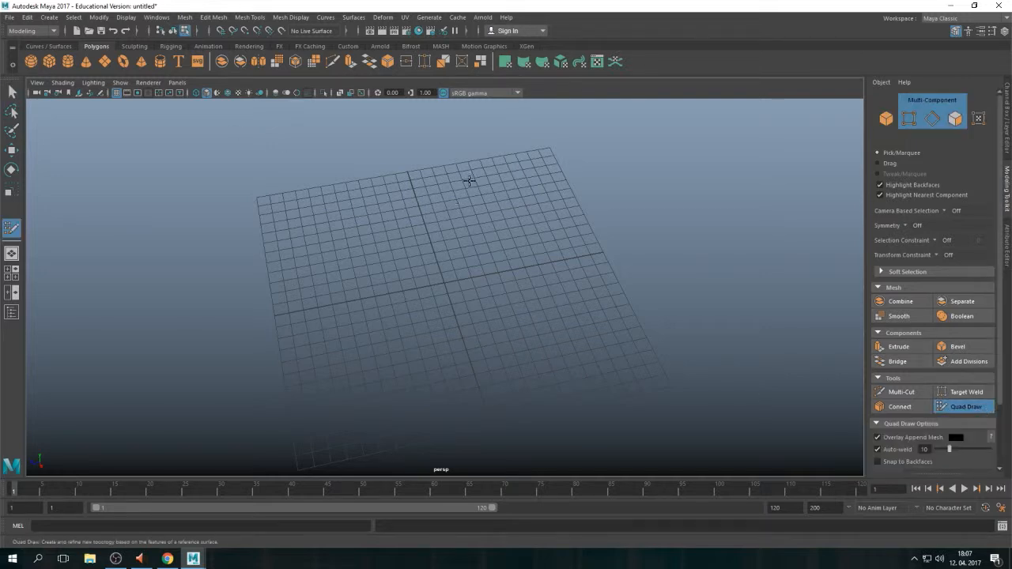
{"action": "mouse_move", "coordinate": [462, 273]}
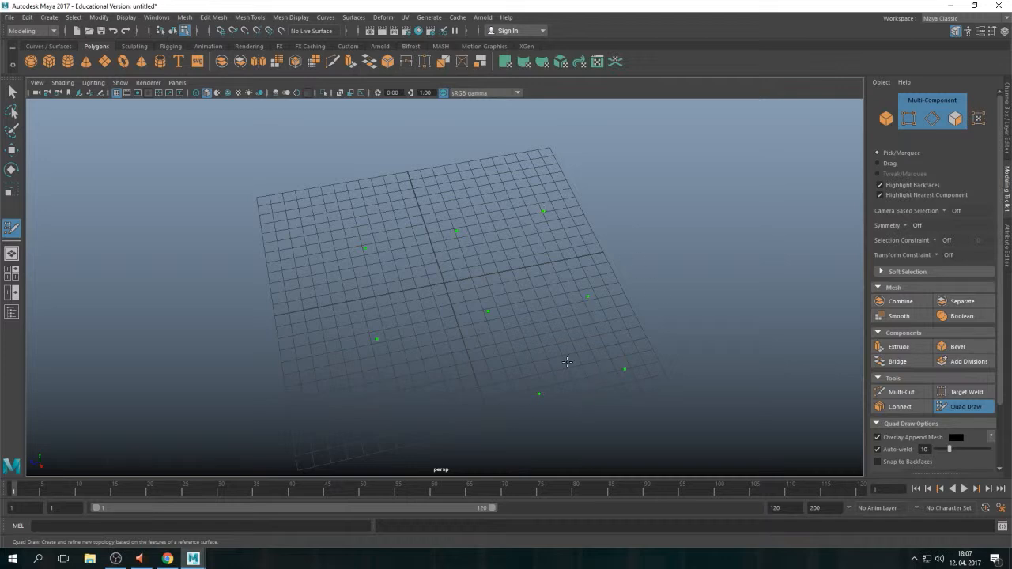
{"action": "mouse_move", "coordinate": [547, 297]}
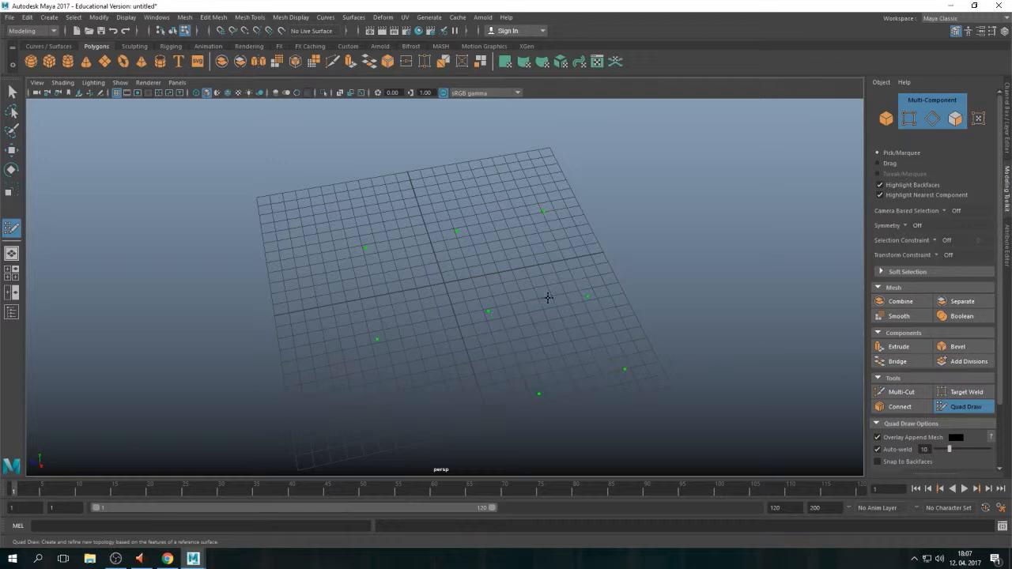
Draw trial quad patches on the ground grid, then remove the test geometry.
{"action": "left_click", "coordinate": [522, 261]}
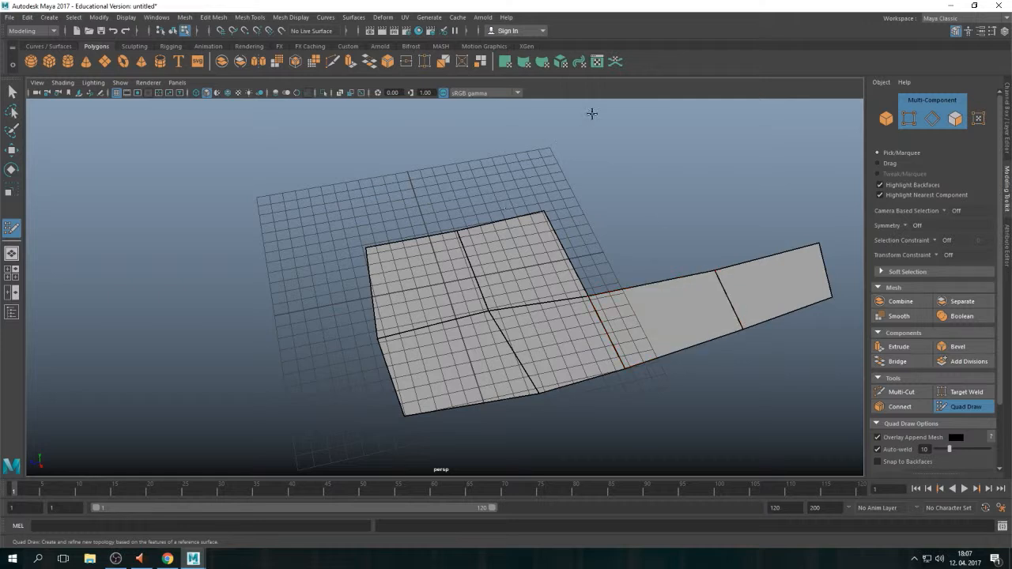
{"action": "mouse_move", "coordinate": [616, 487]}
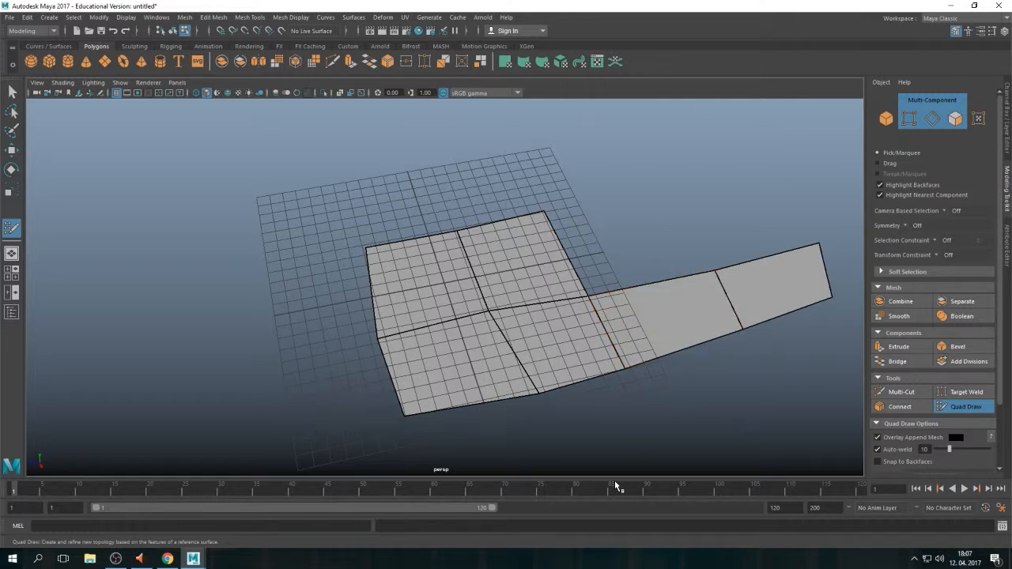
{"action": "left_click", "coordinate": [672, 317]}
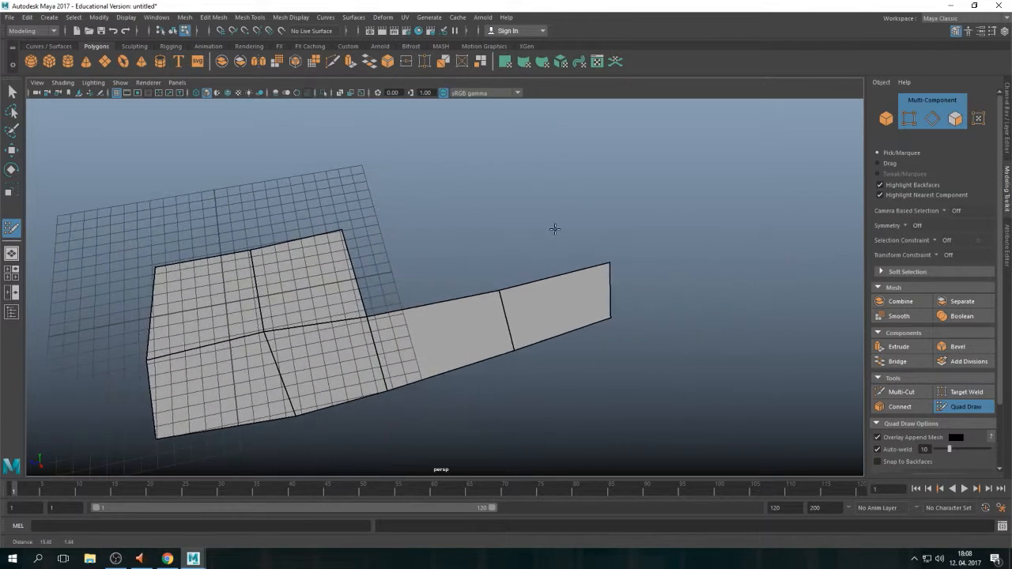
{"action": "left_click", "coordinate": [155, 17]}
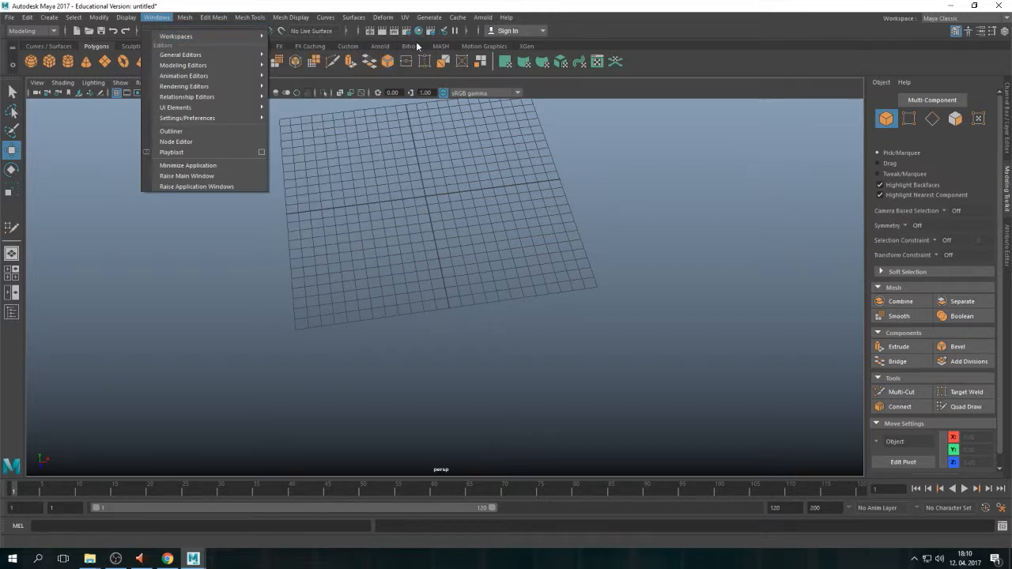
{"action": "mouse_move", "coordinate": [601, 112]}
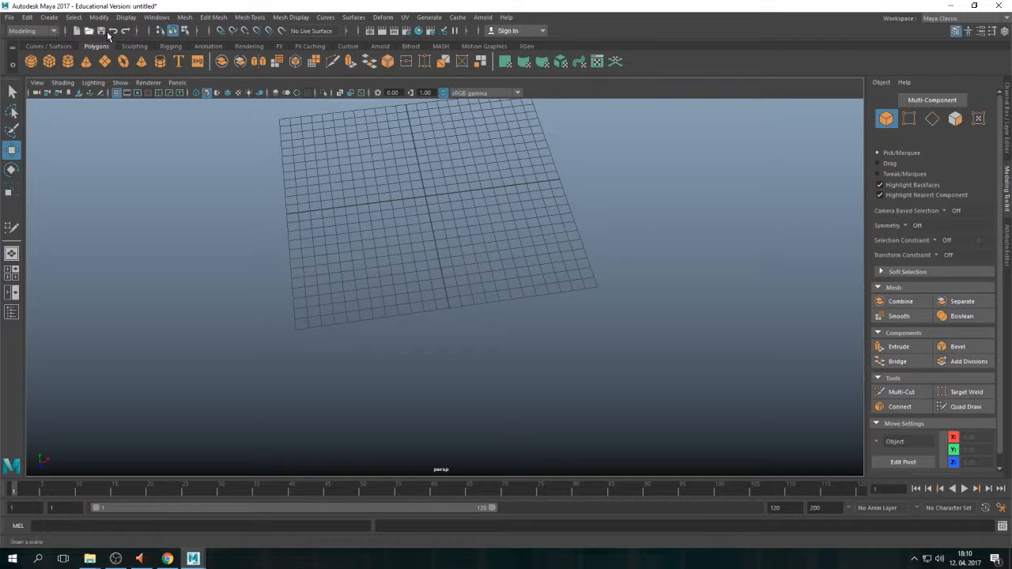
Create a polygon sphere at the origin and frame the view on it.
{"action": "left_click", "coordinate": [48, 17]}
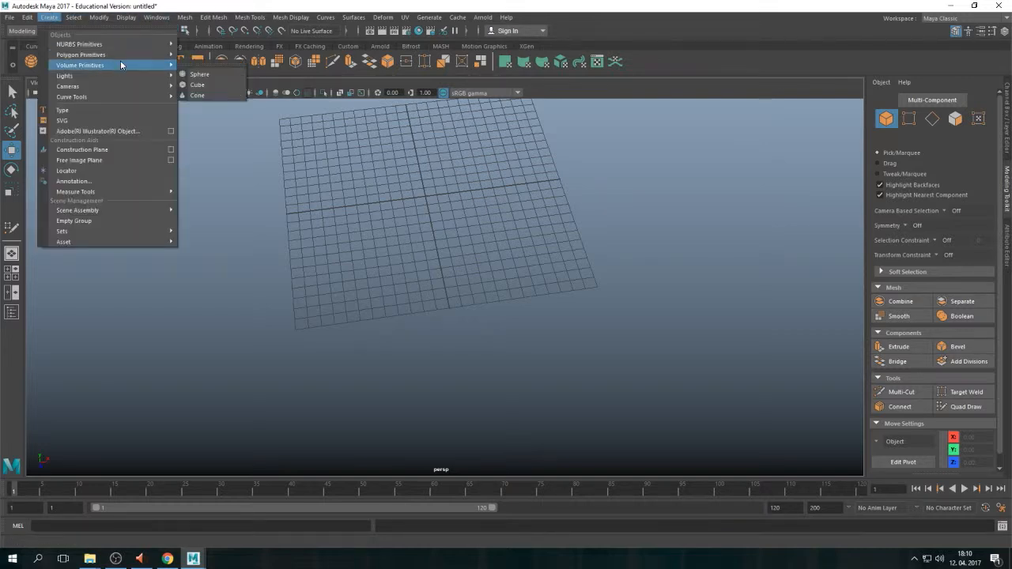
{"action": "left_click", "coordinate": [200, 74]}
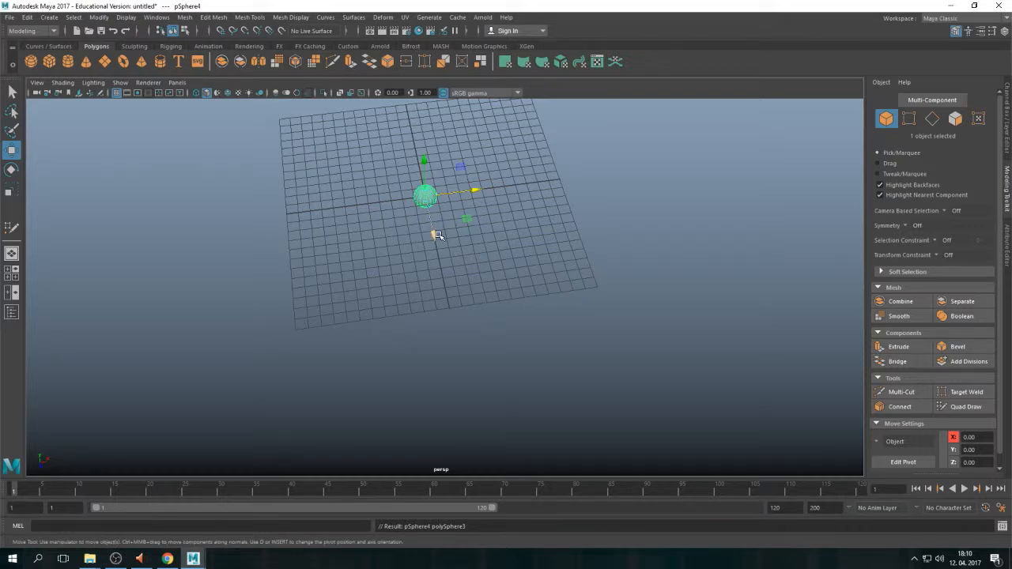
{"action": "key", "text": "f"}
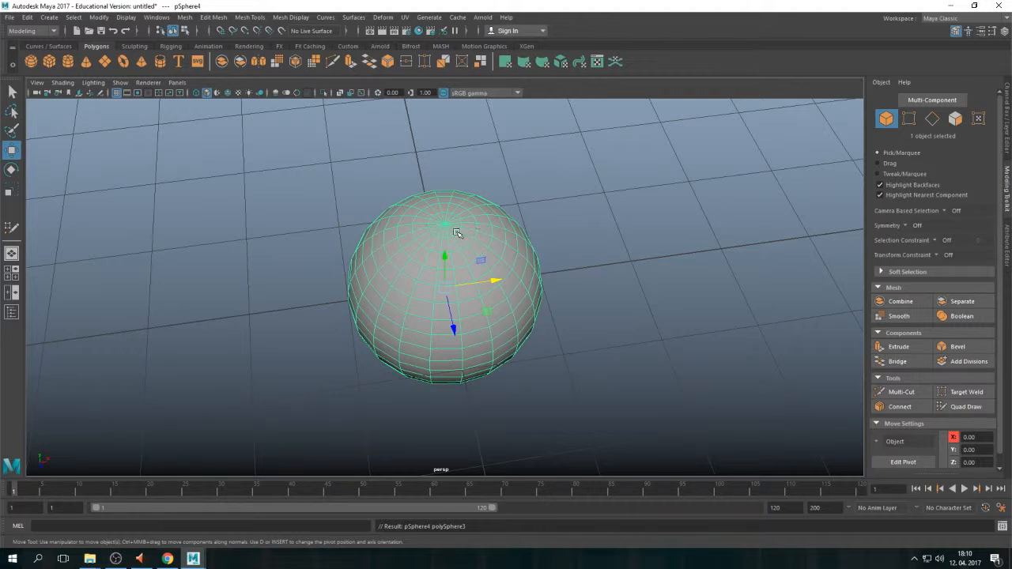
{"action": "left_click", "coordinate": [616, 206]}
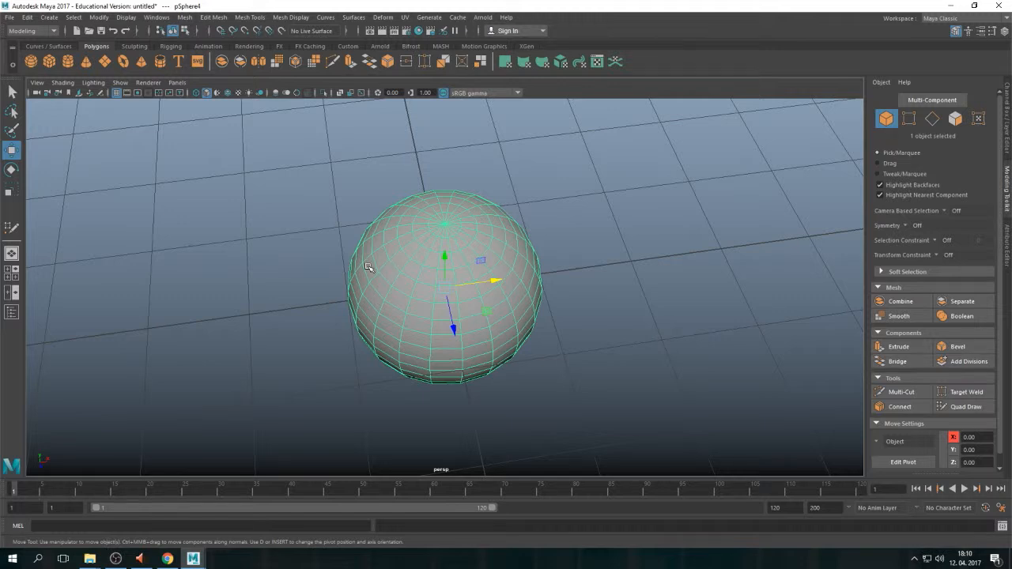
{"action": "mouse_move", "coordinate": [441, 193]}
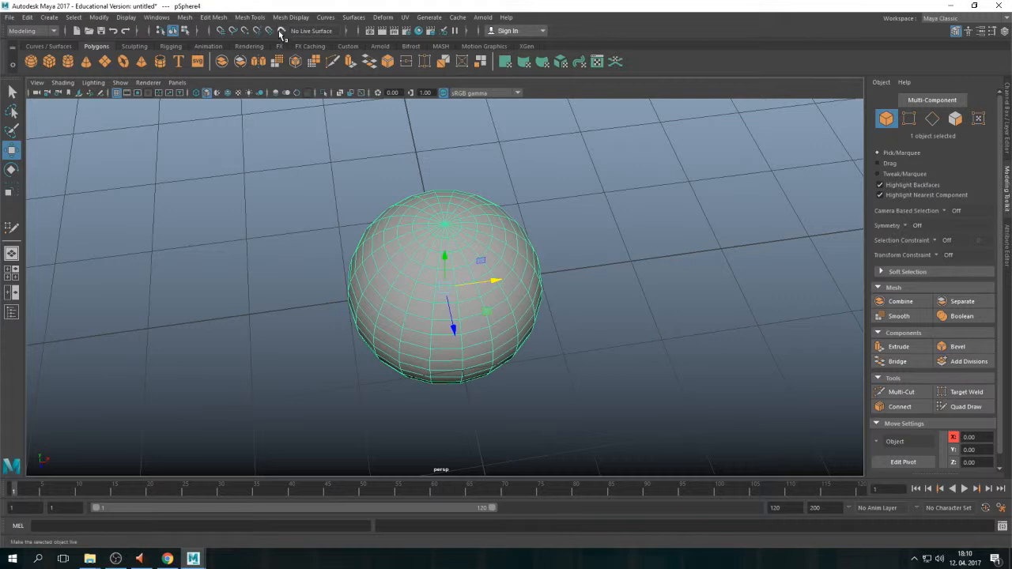
{"action": "mouse_move", "coordinate": [172, 32]}
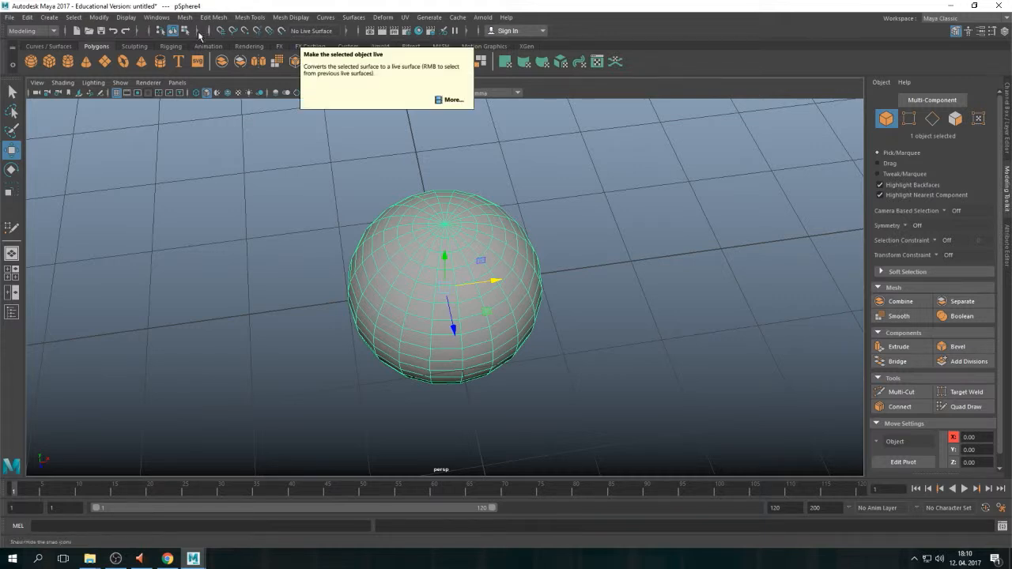
Make the sphere the live surface via Modify > Make Live.
{"action": "left_click", "coordinate": [98, 16]}
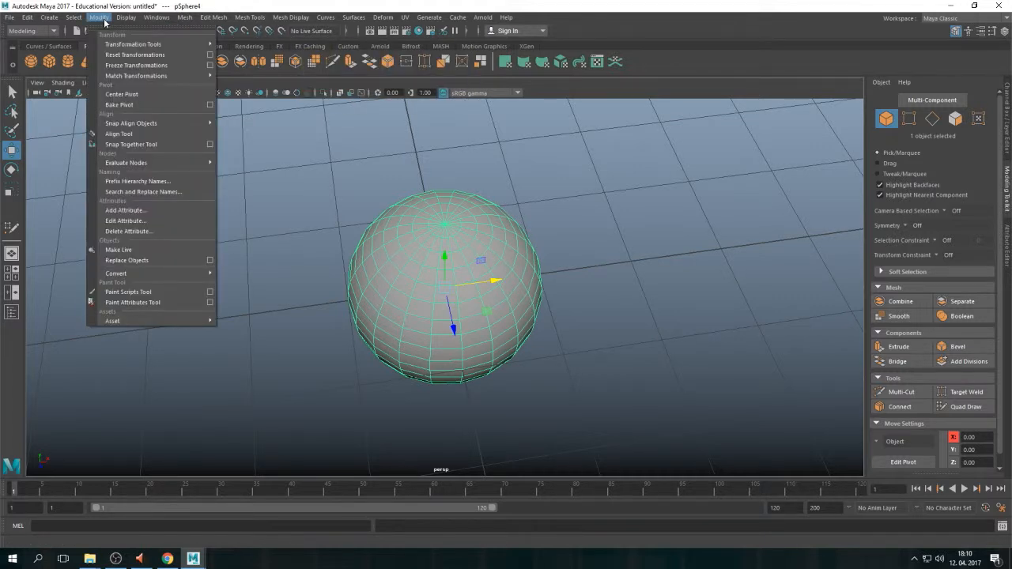
{"action": "mouse_move", "coordinate": [119, 250]}
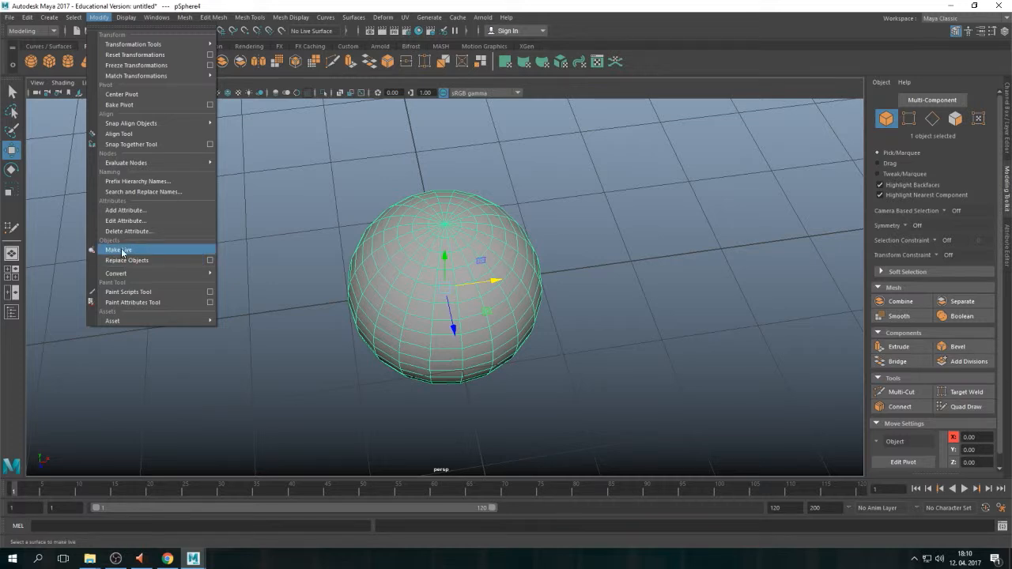
{"action": "mouse_move", "coordinate": [119, 252]}
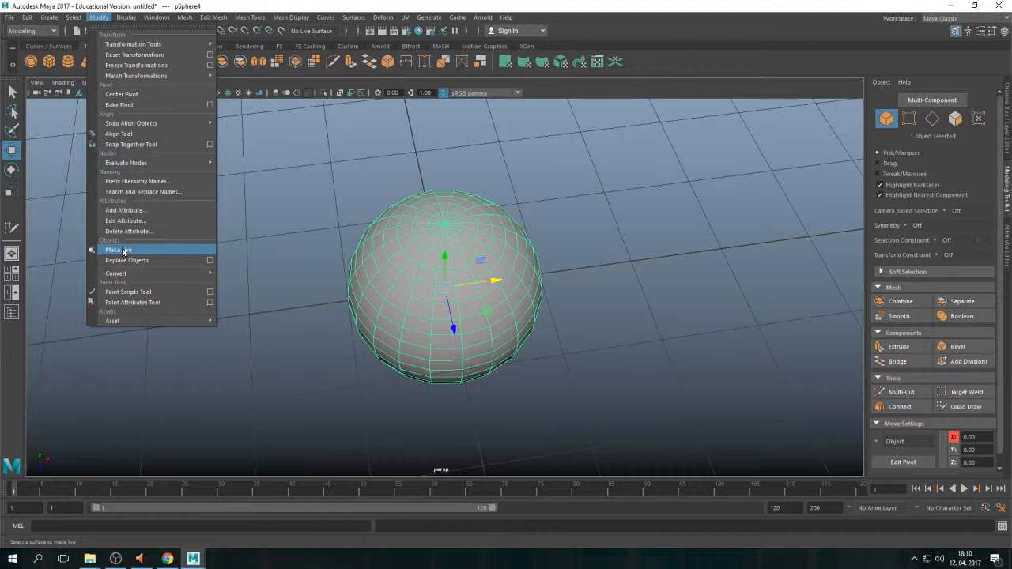
{"action": "mouse_move", "coordinate": [429, 260]}
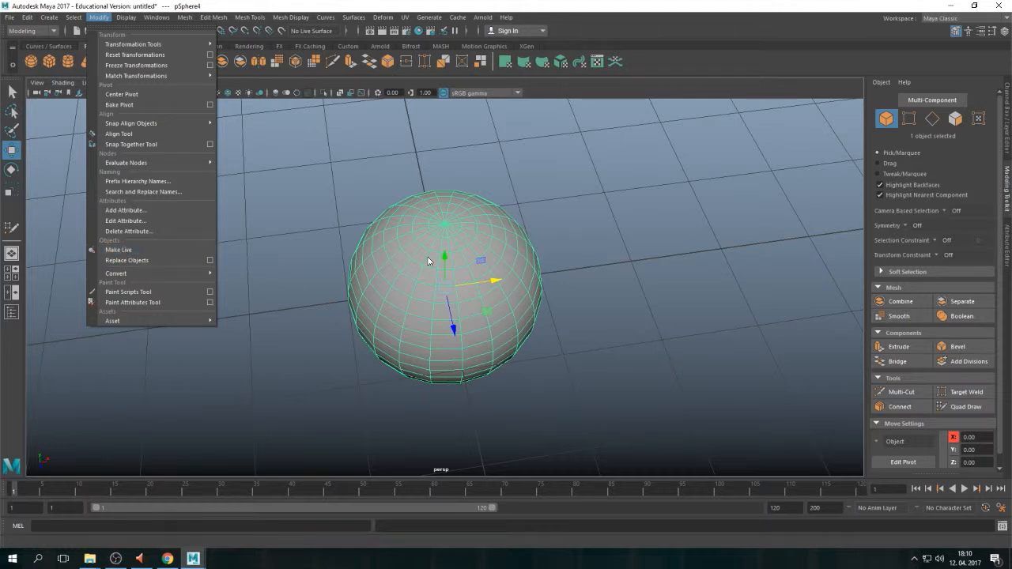
{"action": "mouse_move", "coordinate": [544, 201]}
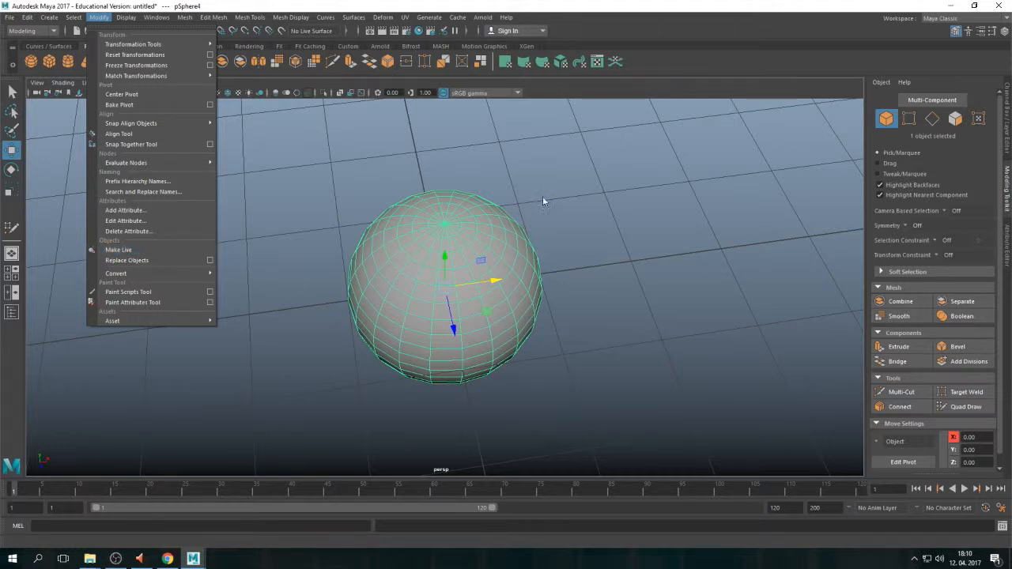
{"action": "mouse_move", "coordinate": [388, 166]}
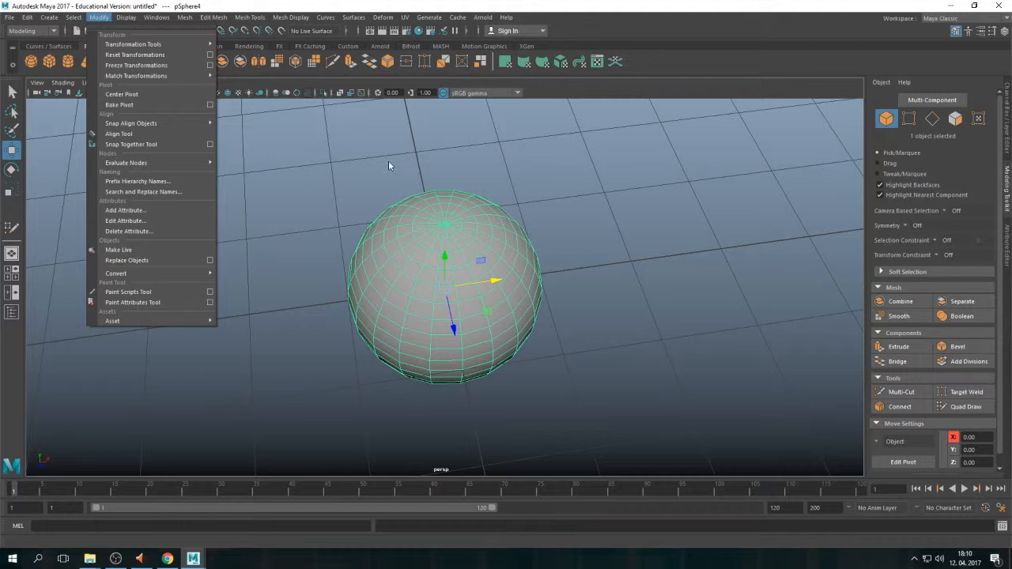
{"action": "mouse_move", "coordinate": [708, 374]}
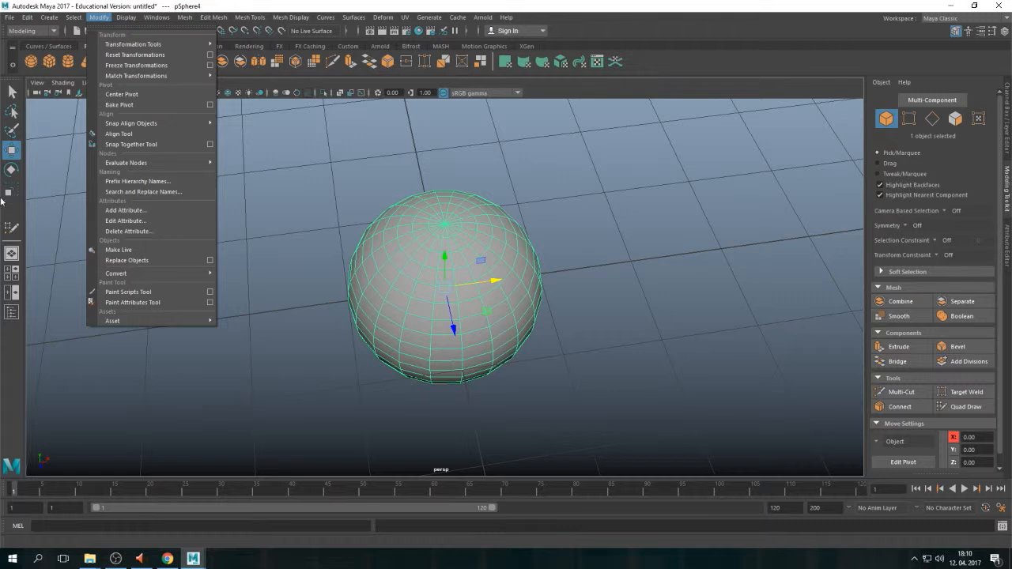
{"action": "mouse_move", "coordinate": [119, 250]}
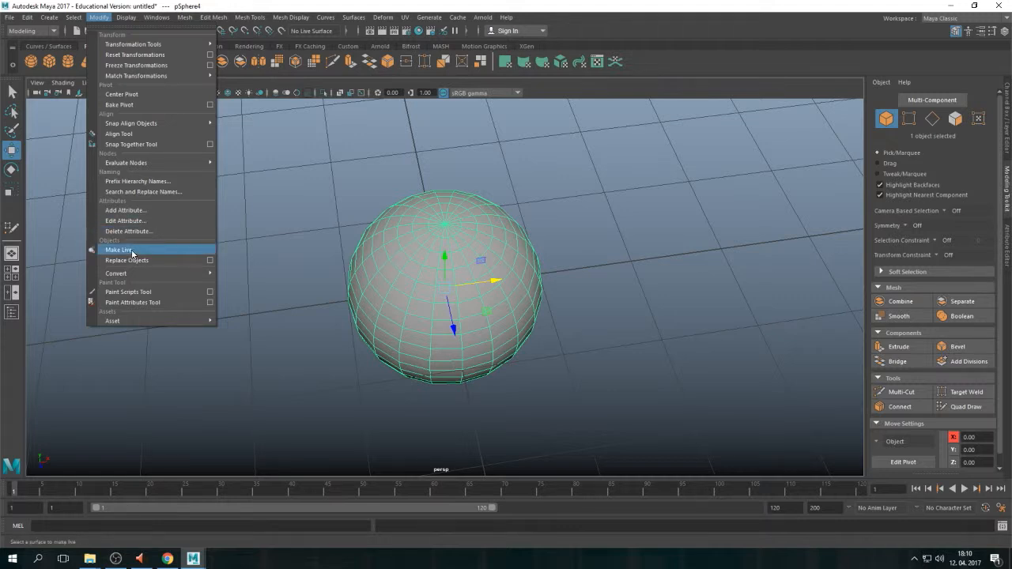
{"action": "left_click", "coordinate": [117, 250]}
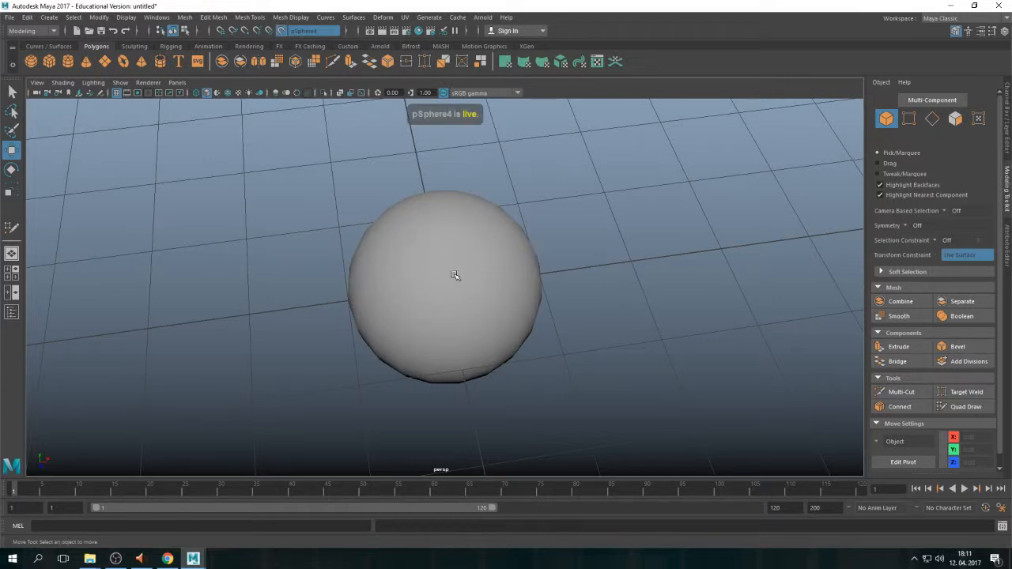
Re-enter Quad Draw and place points across the live sphere's surface.
{"action": "key", "text": "Alt"}
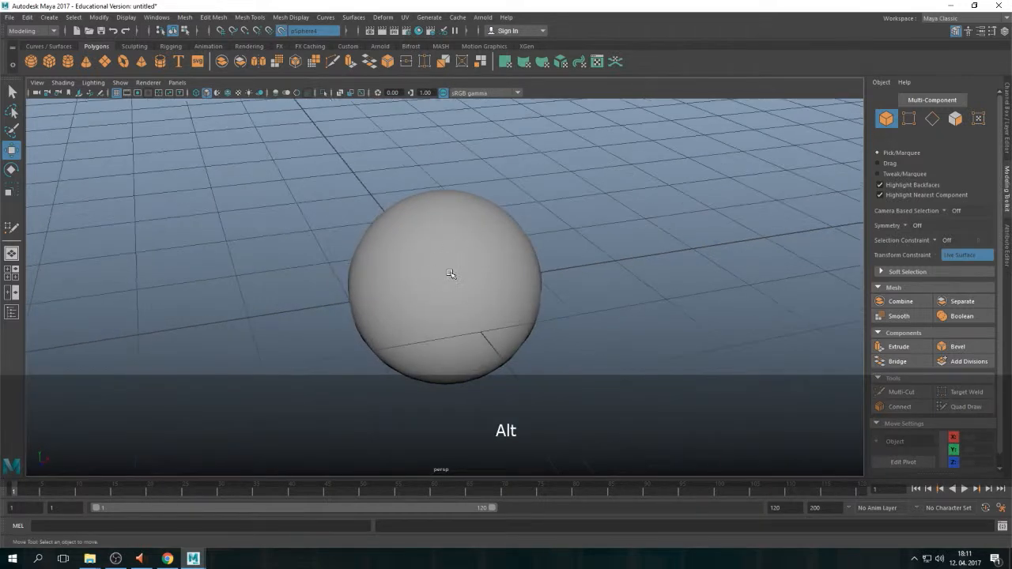
{"action": "key", "text": "4"}
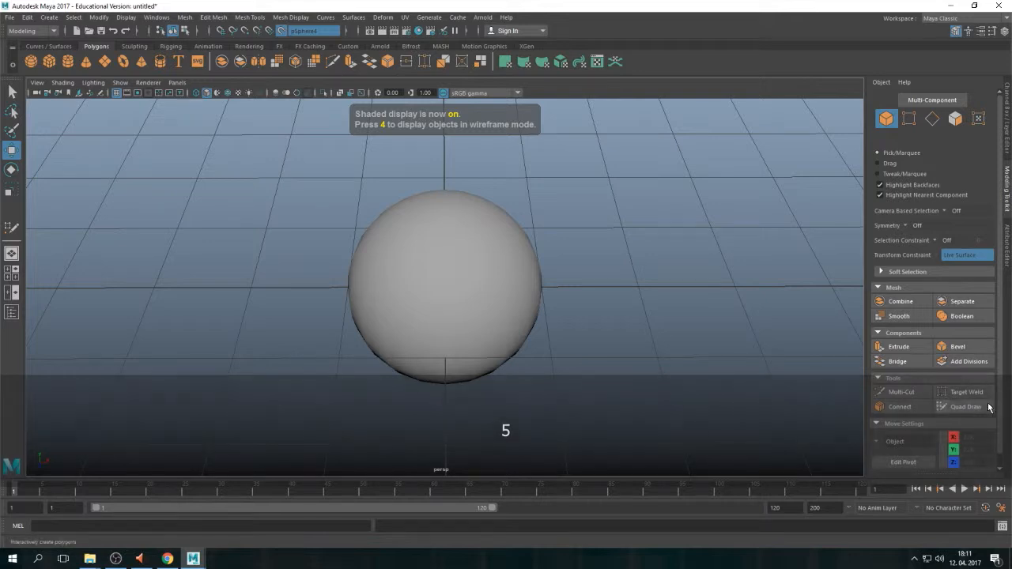
{"action": "left_click", "coordinate": [964, 406]}
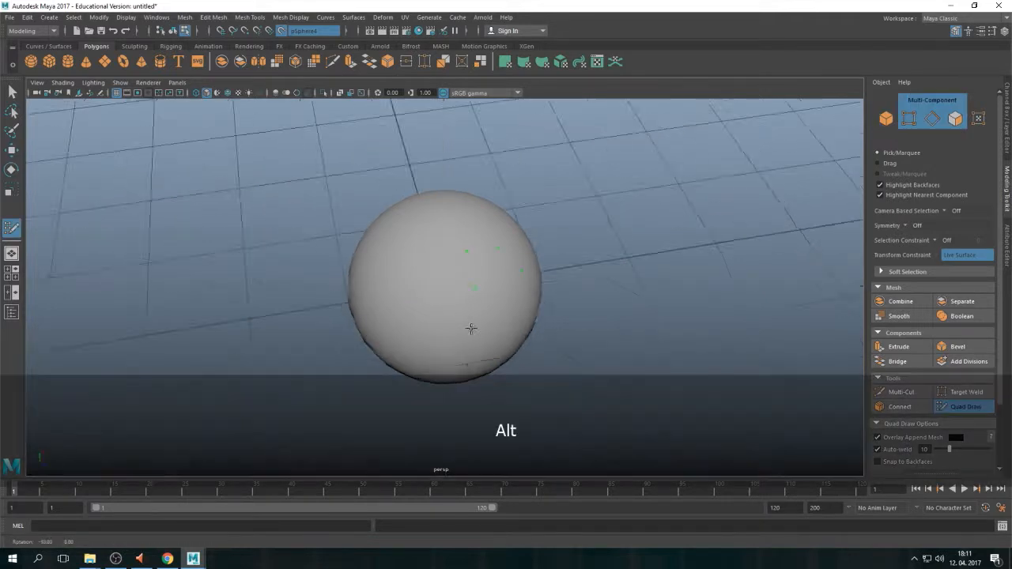
{"action": "left_click_drag", "start_coordinate": [472, 327], "coordinate": [566, 341]}
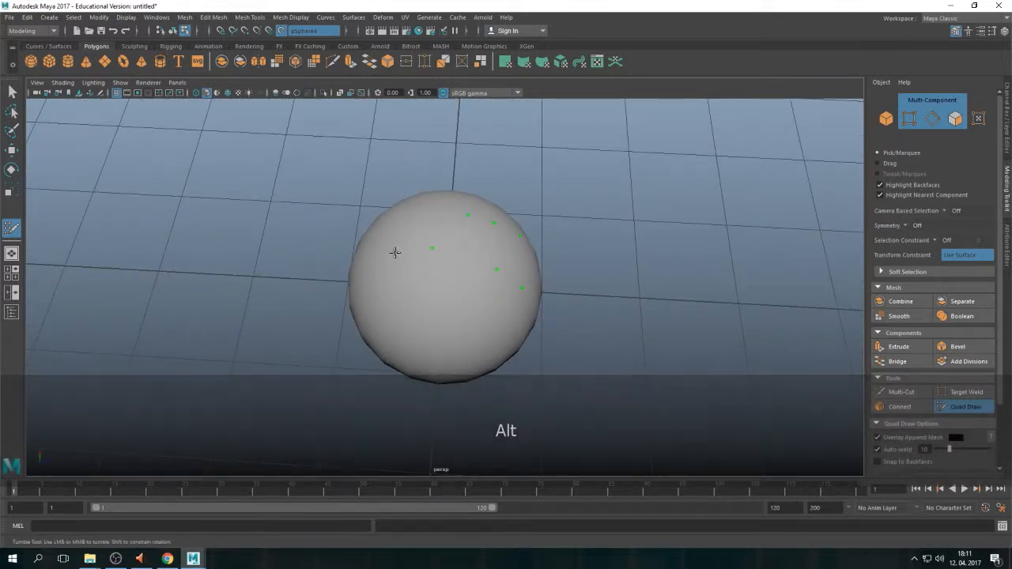
{"action": "left_click_drag", "start_coordinate": [395, 253], "coordinate": [484, 202]}
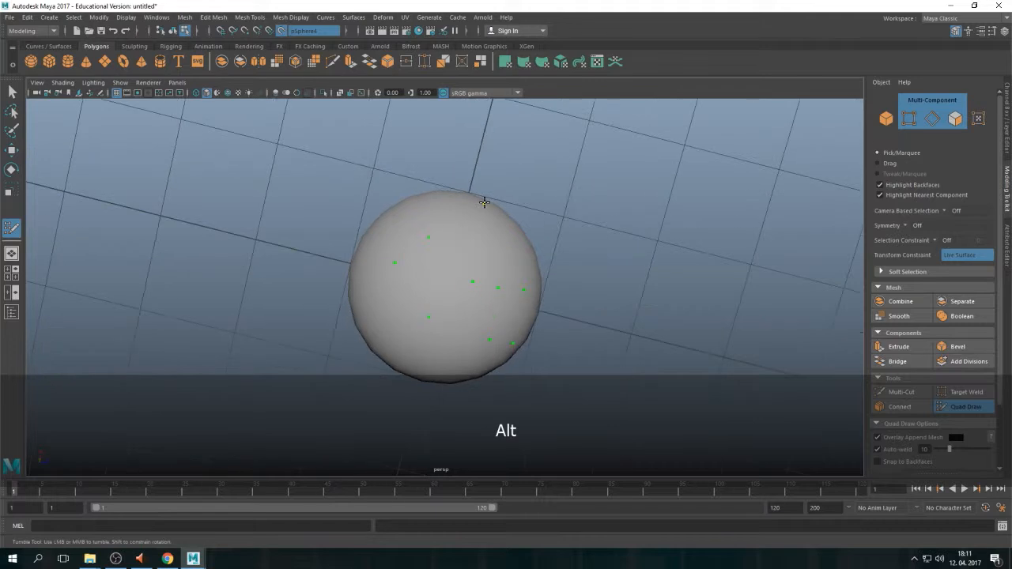
{"action": "left_click_drag", "start_coordinate": [484, 202], "coordinate": [433, 218]}
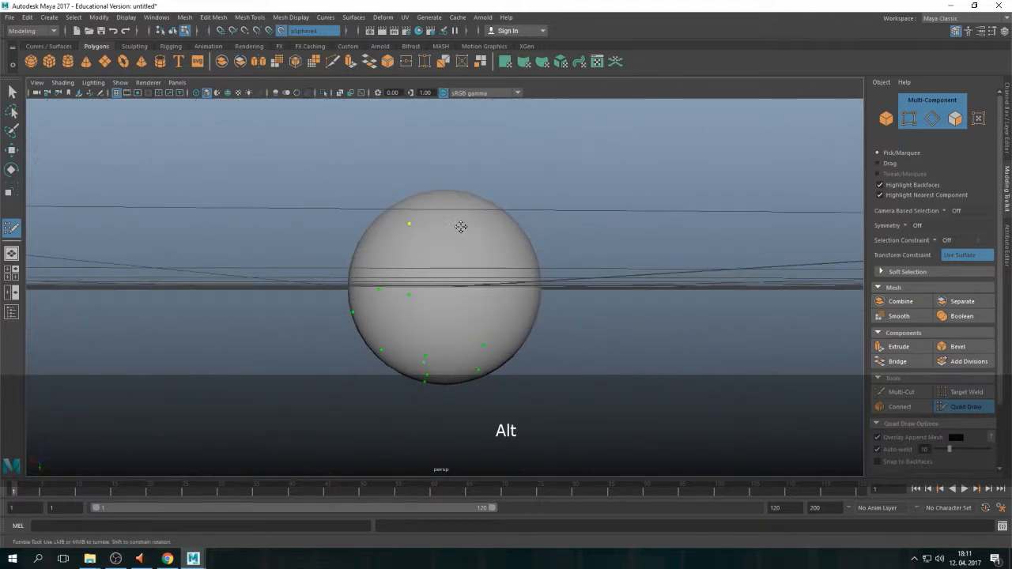
{"action": "left_click_drag", "start_coordinate": [461, 227], "coordinate": [522, 251]}
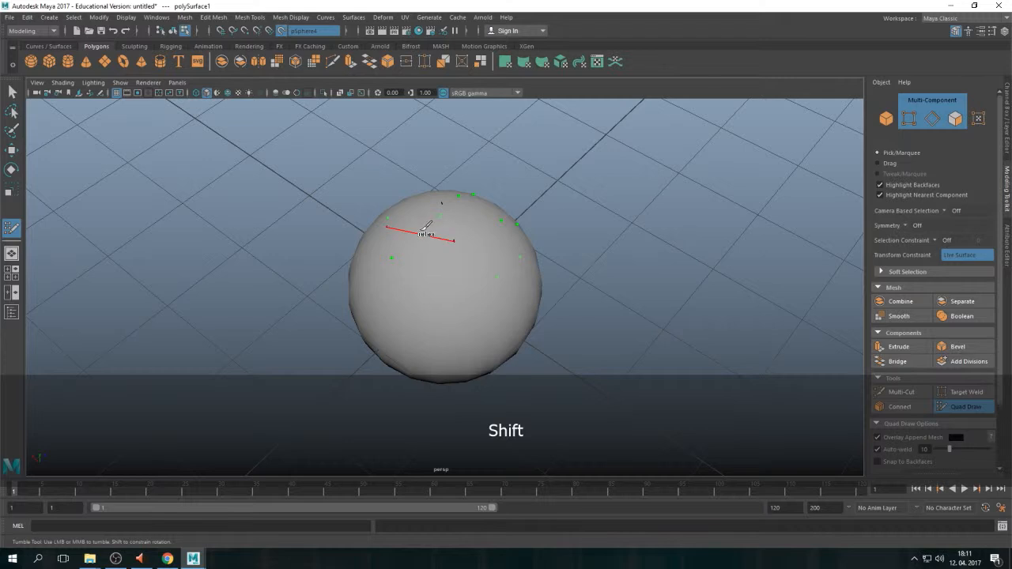
{"action": "left_click_drag", "start_coordinate": [440, 230], "coordinate": [481, 275]}
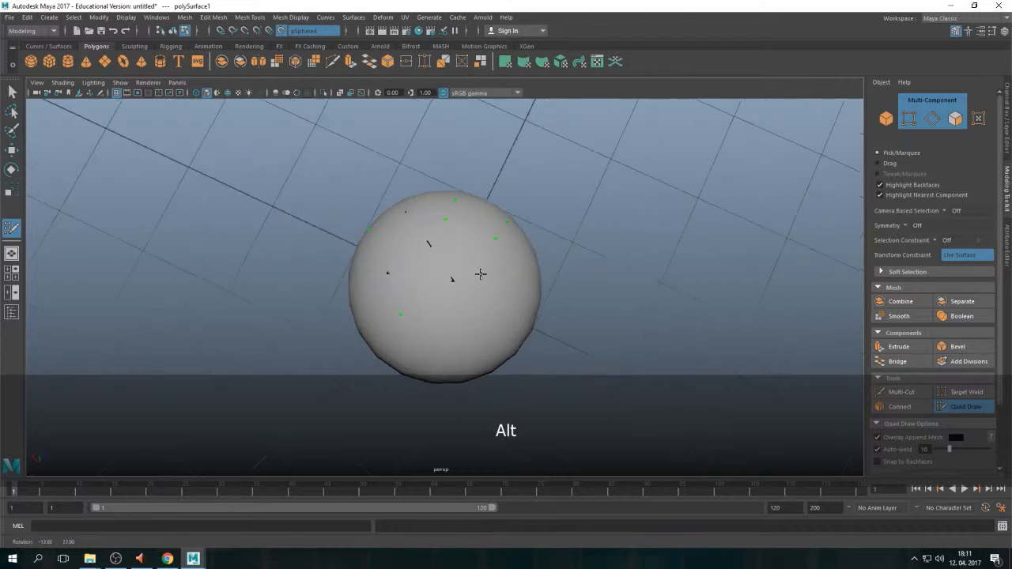
Switch to wireframe and fill quad faces between the points, extending the patch in strips.
{"action": "key", "text": "4"}
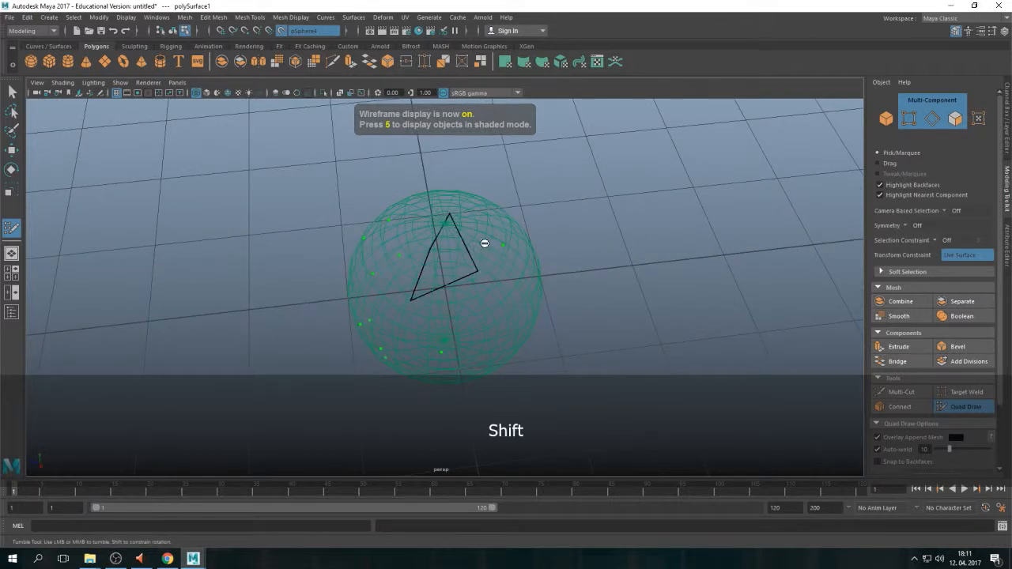
{"action": "left_click", "coordinate": [399, 270]}
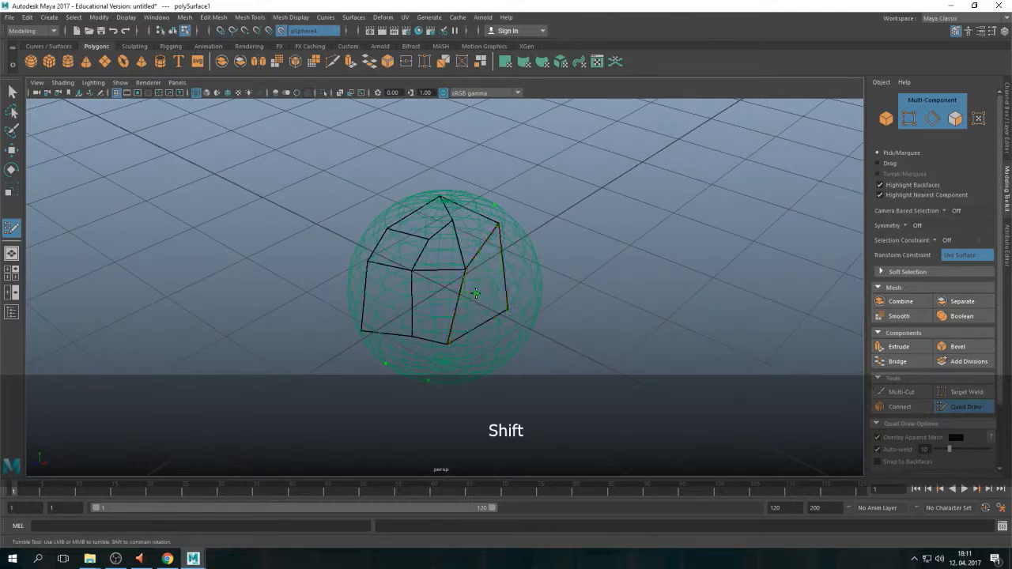
{"action": "left_click_drag", "start_coordinate": [474, 292], "coordinate": [405, 313]}
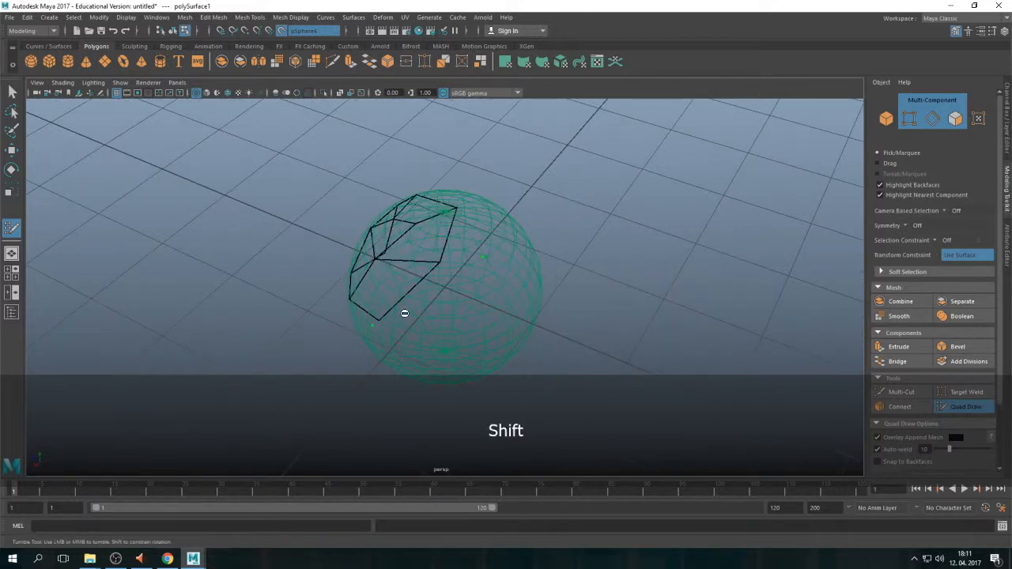
{"action": "left_click_drag", "start_coordinate": [404, 313], "coordinate": [522, 237]}
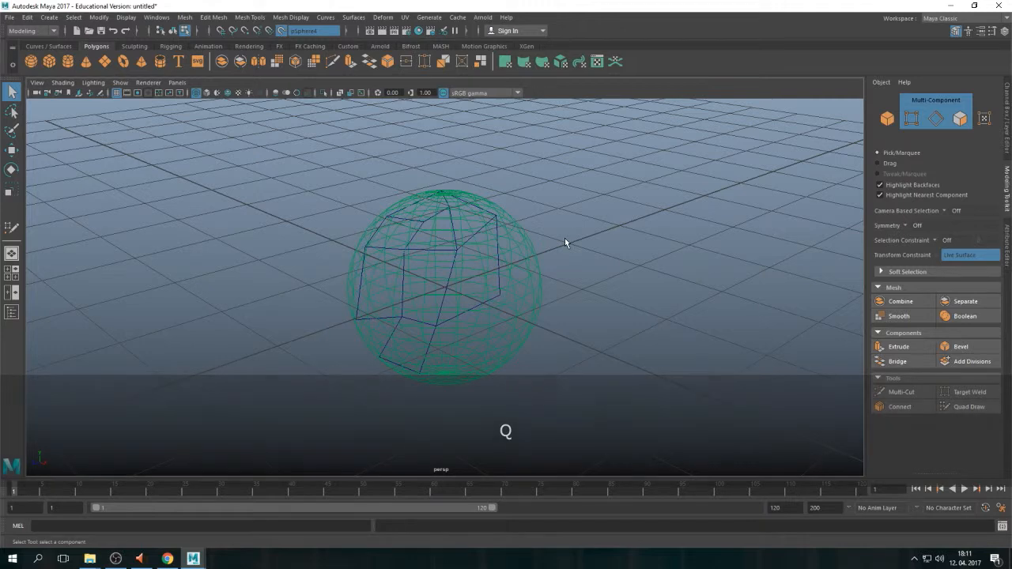
Return to shaded object mode and move the quad-drawn patch off beside the sphere.
{"action": "key", "text": "5"}
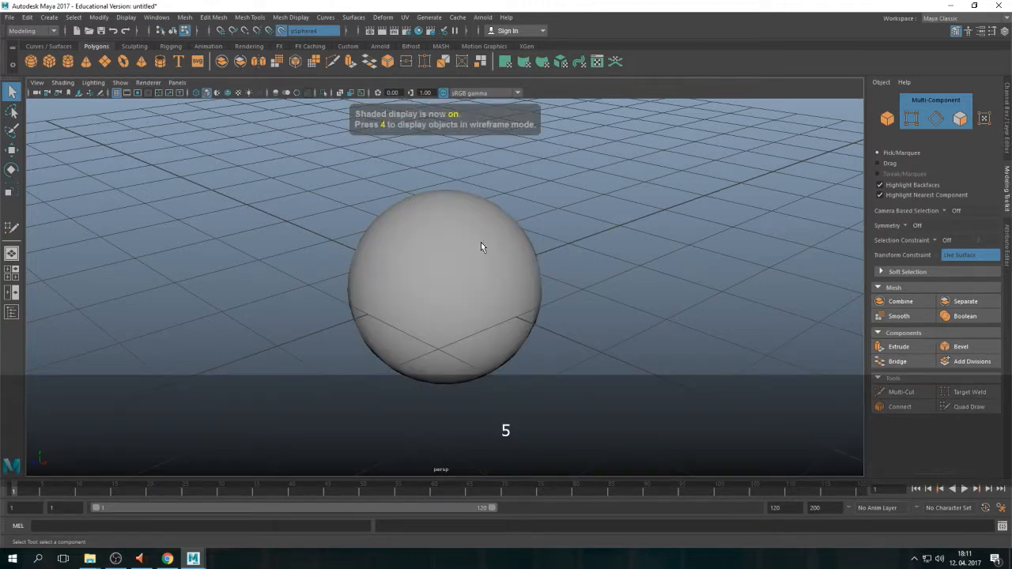
{"action": "key", "text": "F8"}
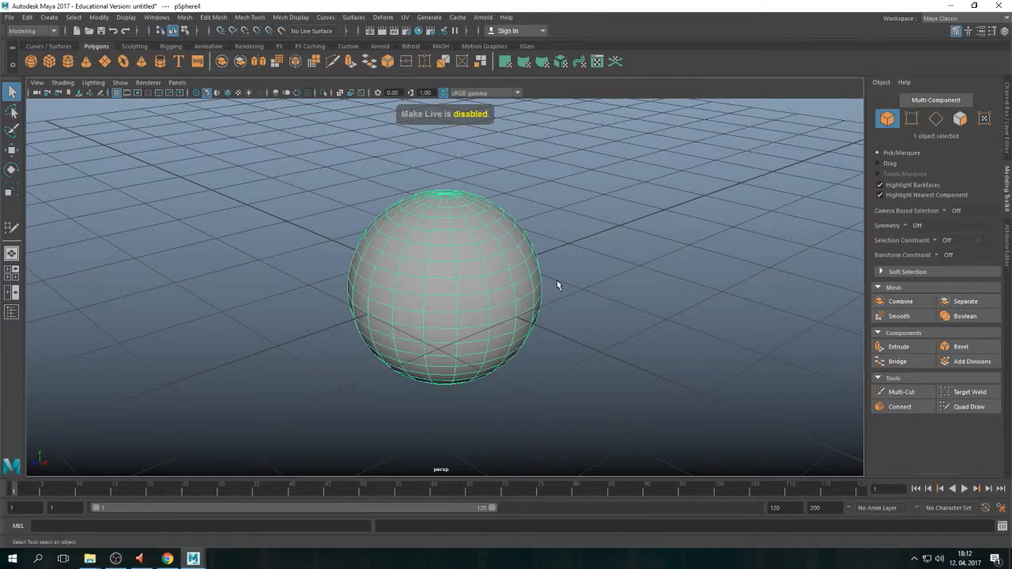
{"action": "key", "text": "w"}
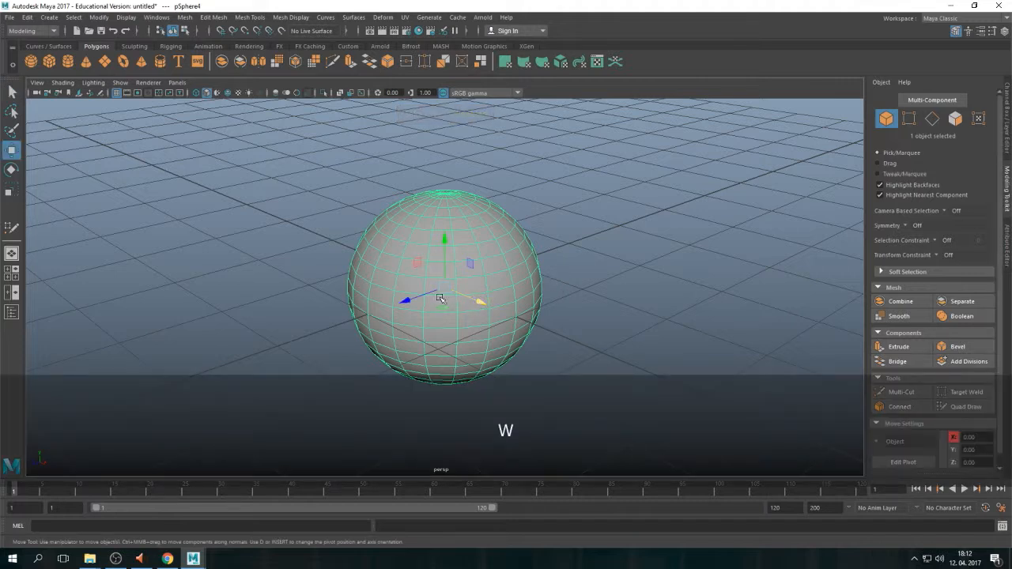
{"action": "left_click_drag", "start_coordinate": [440, 297], "coordinate": [672, 276]}
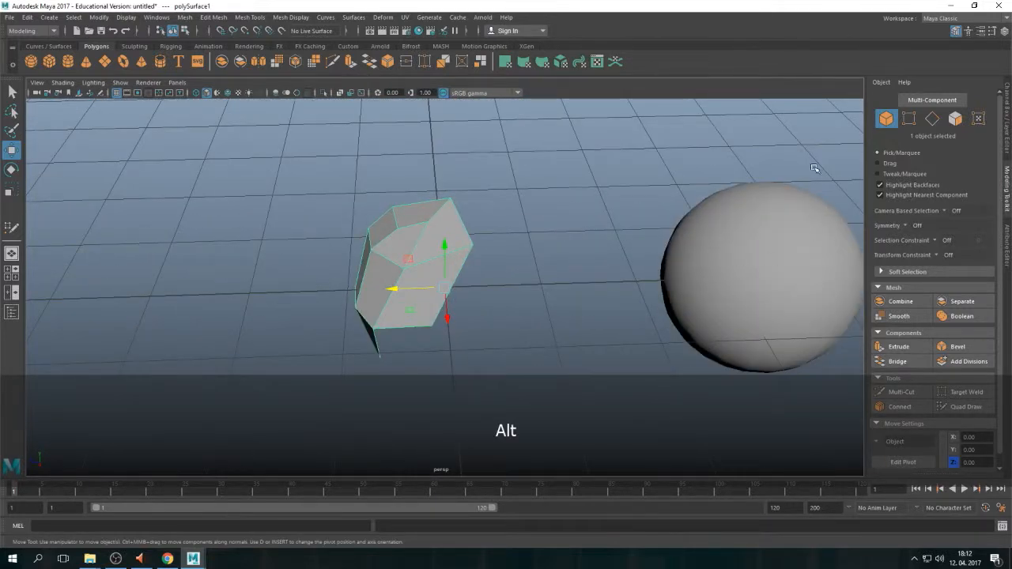
Create a polygon cylinder from the Polygon Primitives menu.
{"action": "left_click", "coordinate": [47, 17]}
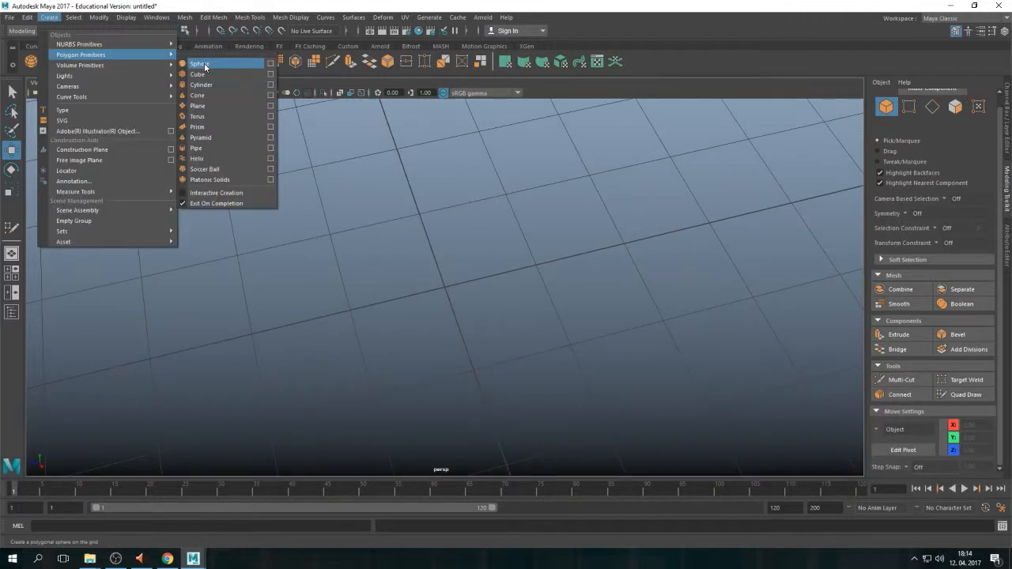
{"action": "mouse_move", "coordinate": [219, 104]}
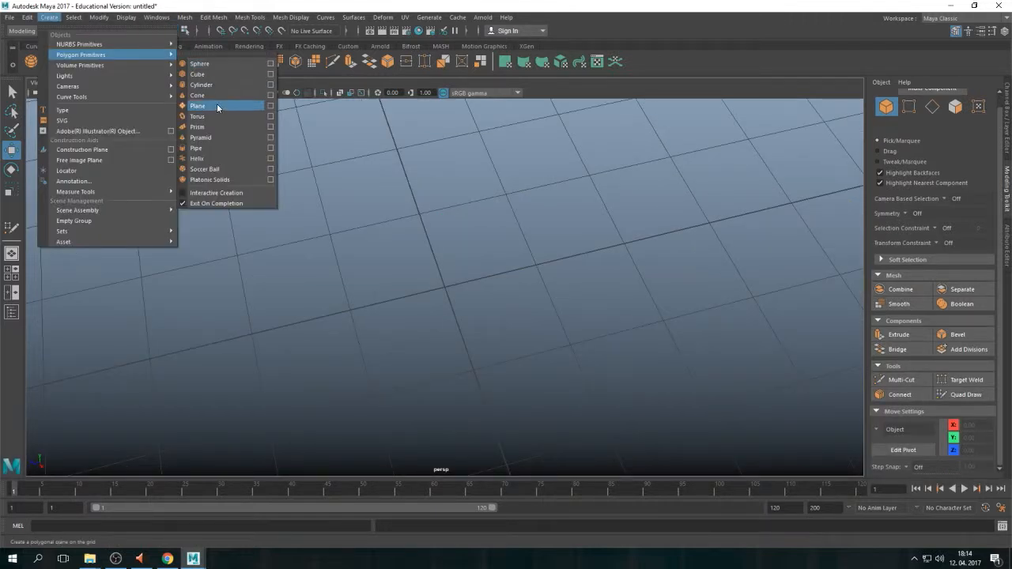
{"action": "left_click", "coordinate": [200, 86]}
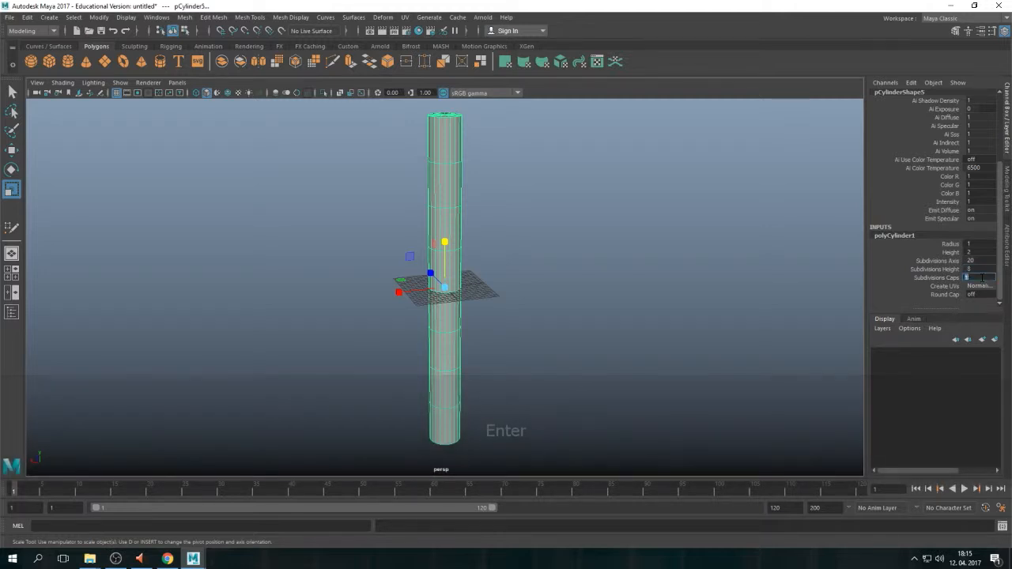
Bend the cylinder by shifting a ring of vertices sideways, then reselect the whole object.
{"action": "left_click", "coordinate": [509, 282]}
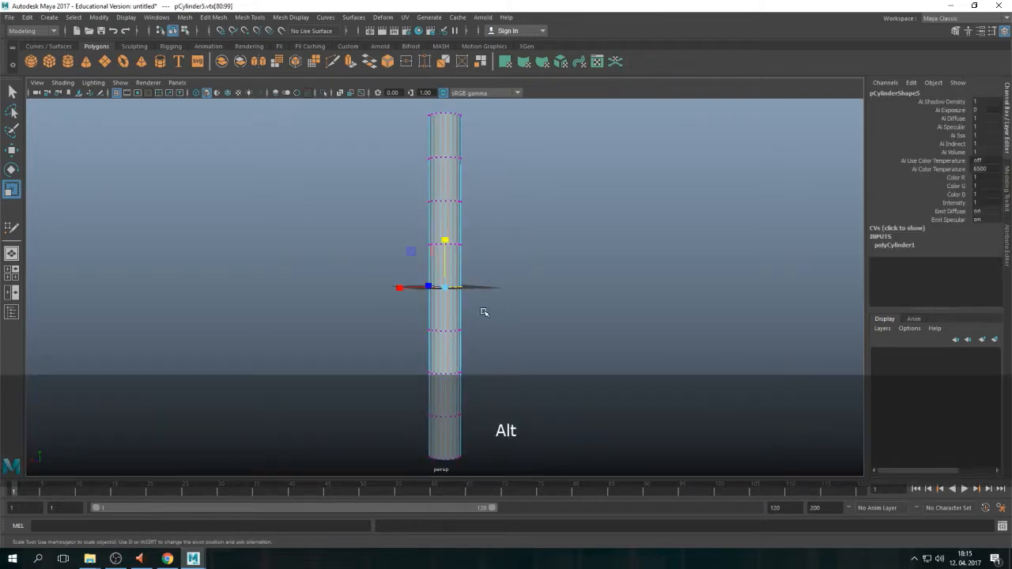
{"action": "left_click_drag", "start_coordinate": [443, 288], "coordinate": [418, 288]}
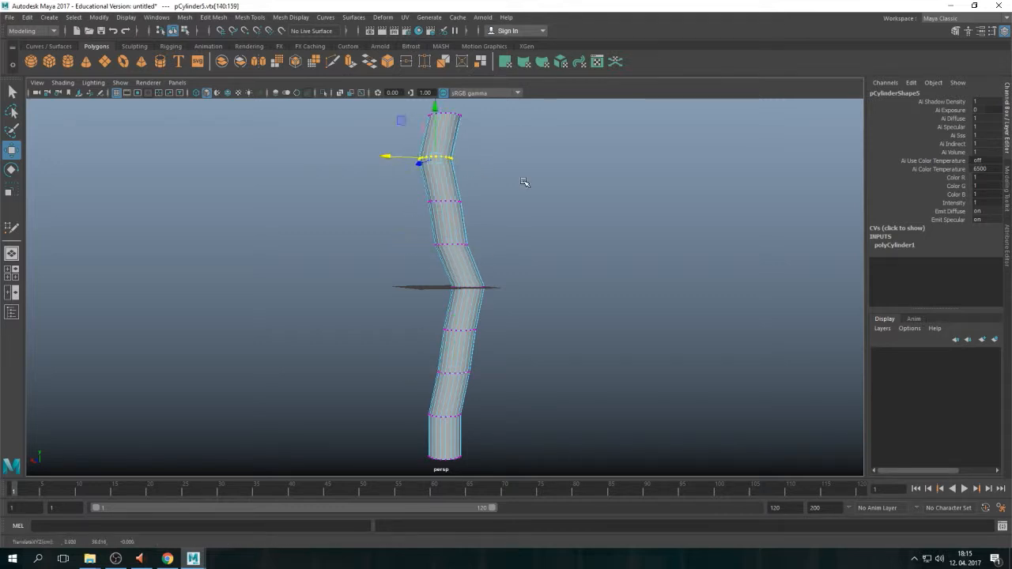
{"action": "left_click", "coordinate": [582, 351]}
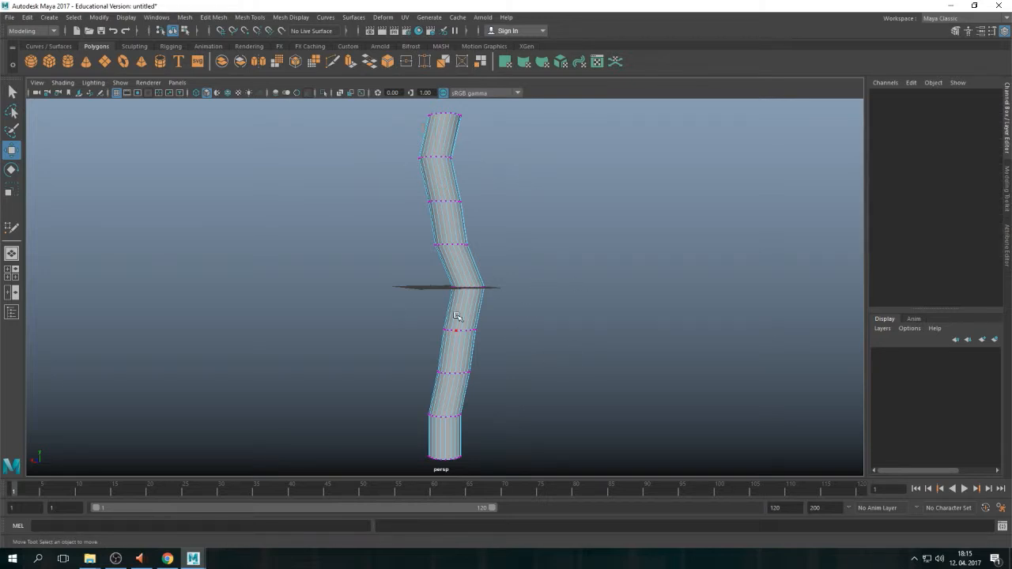
{"action": "key", "text": "f8"}
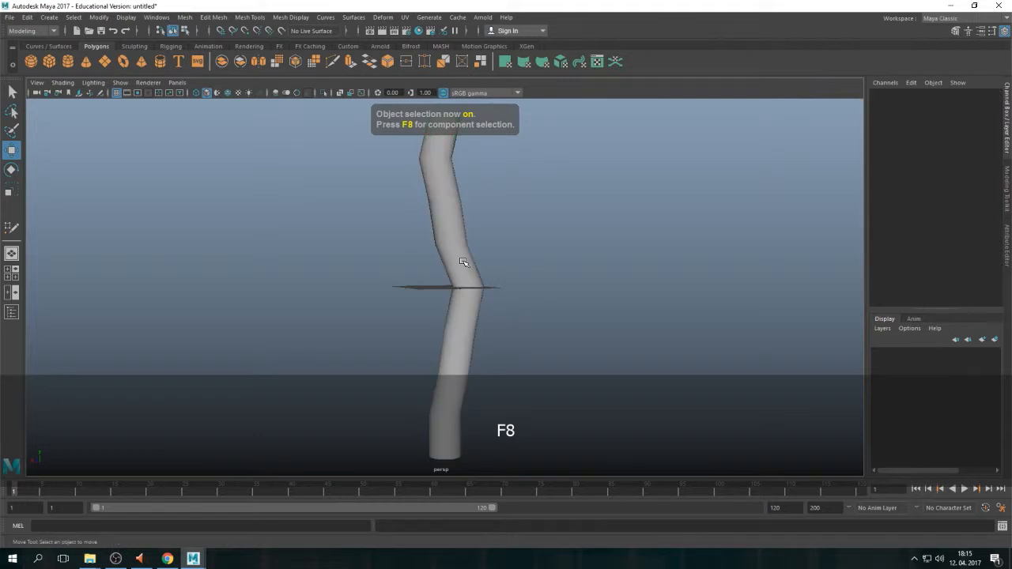
{"action": "left_click", "coordinate": [462, 263]}
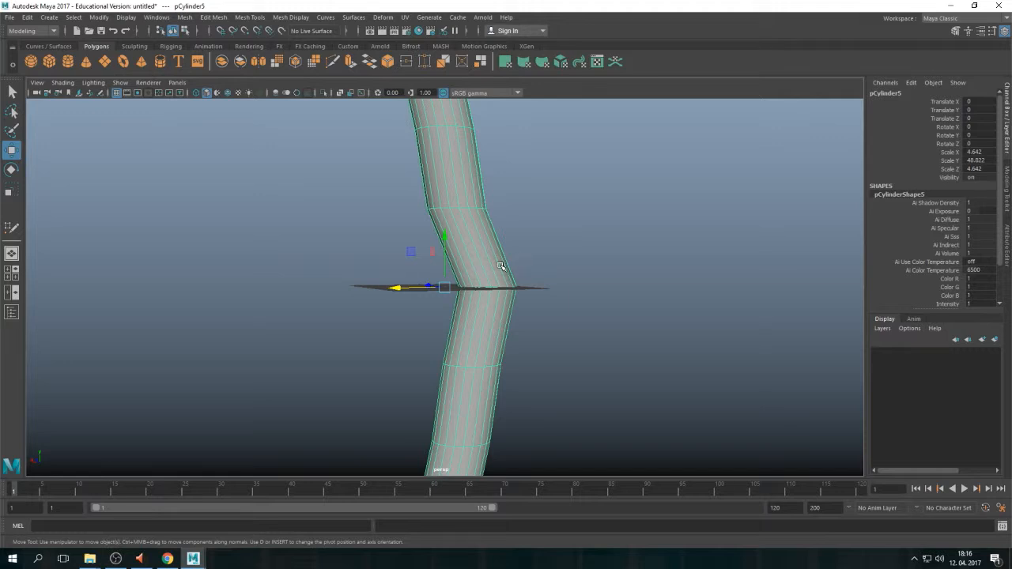
{"action": "mouse_move", "coordinate": [498, 208]}
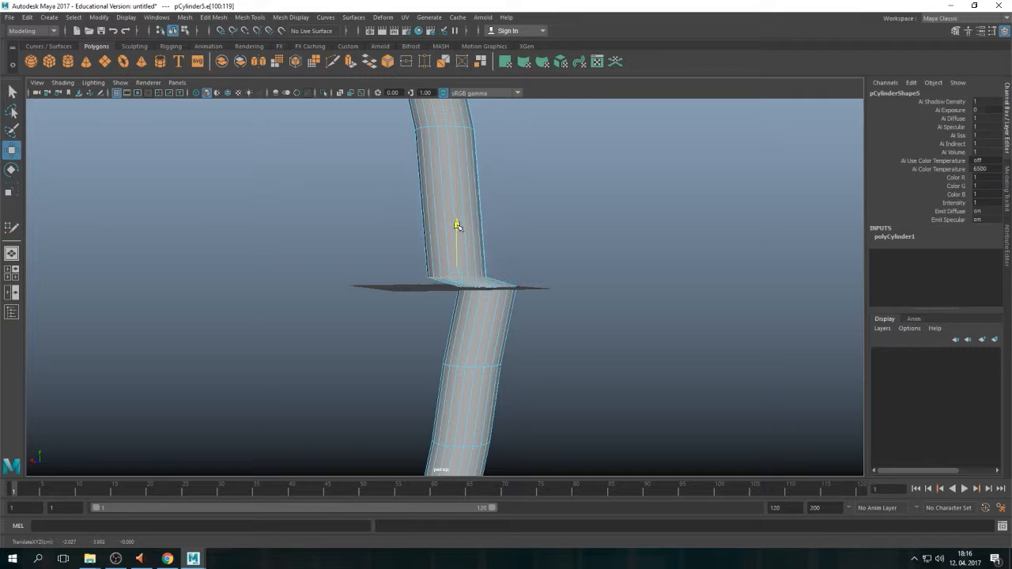
Shift the edge loop near the kink sideways to sharpen the zigzag, undoing and redoing once.
{"action": "left_click_drag", "start_coordinate": [455, 225], "coordinate": [455, 186]}
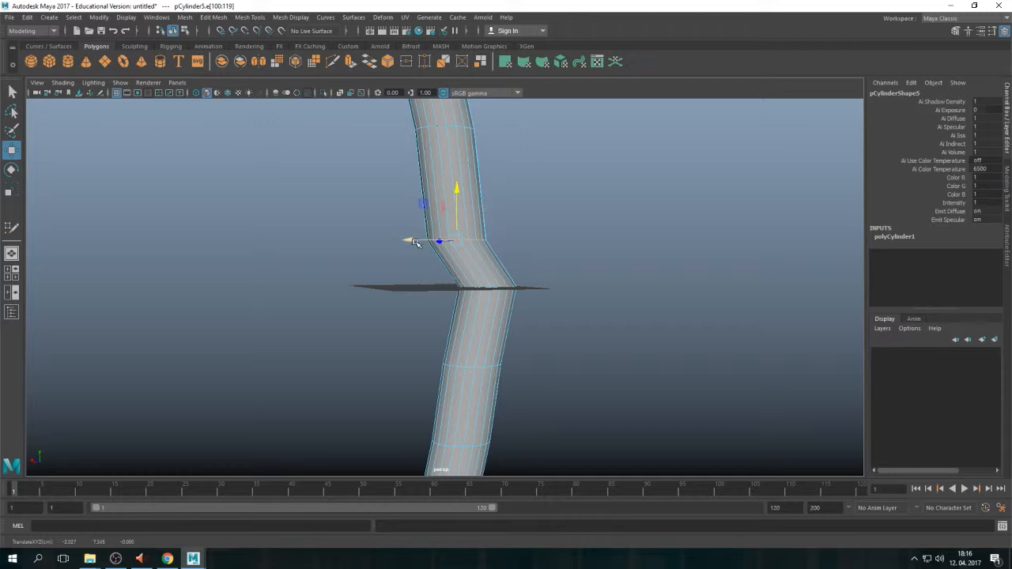
{"action": "left_click_drag", "start_coordinate": [408, 241], "coordinate": [417, 246]}
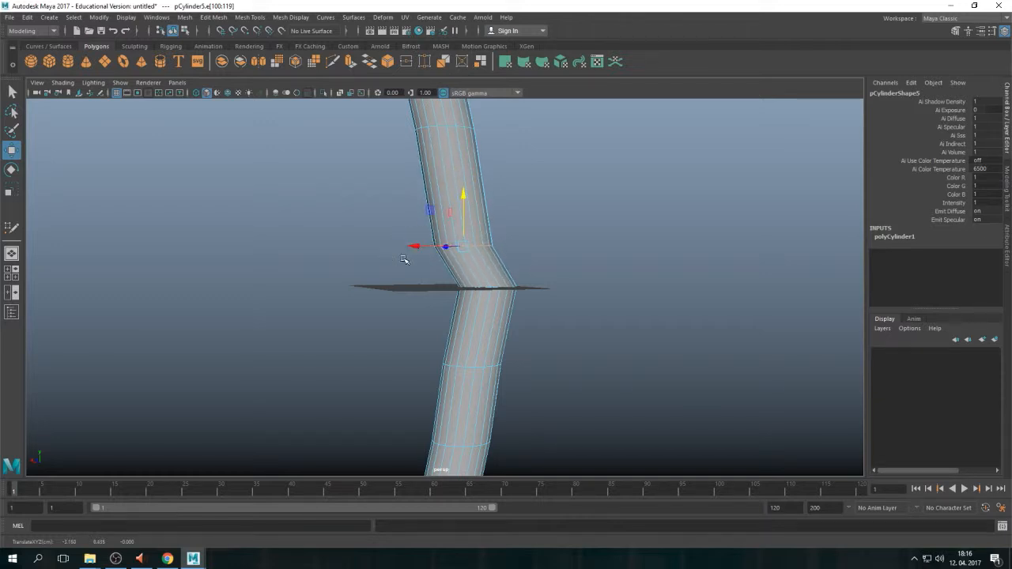
{"action": "key", "text": "ctrl+y"}
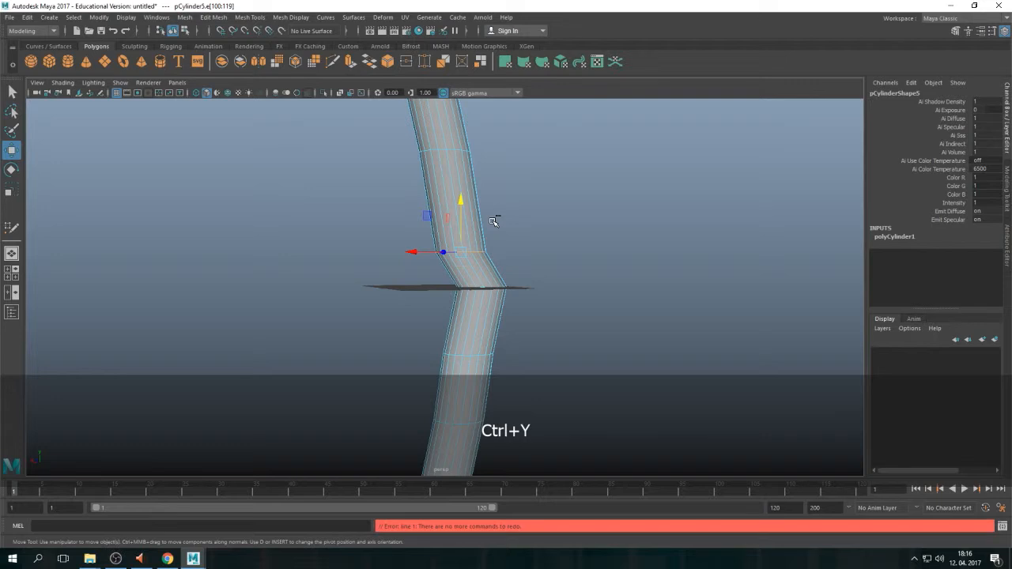
{"action": "key", "text": "ctrl+z"}
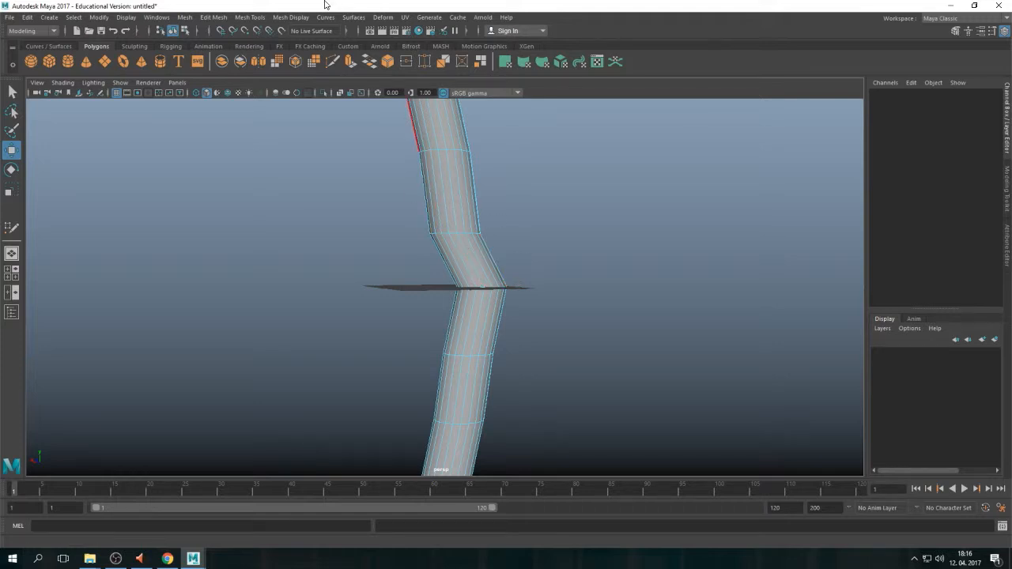
Activate Slide Edge from Mesh Tools and pick an edge loop on the bent cylinder.
{"action": "key", "text": "space"}
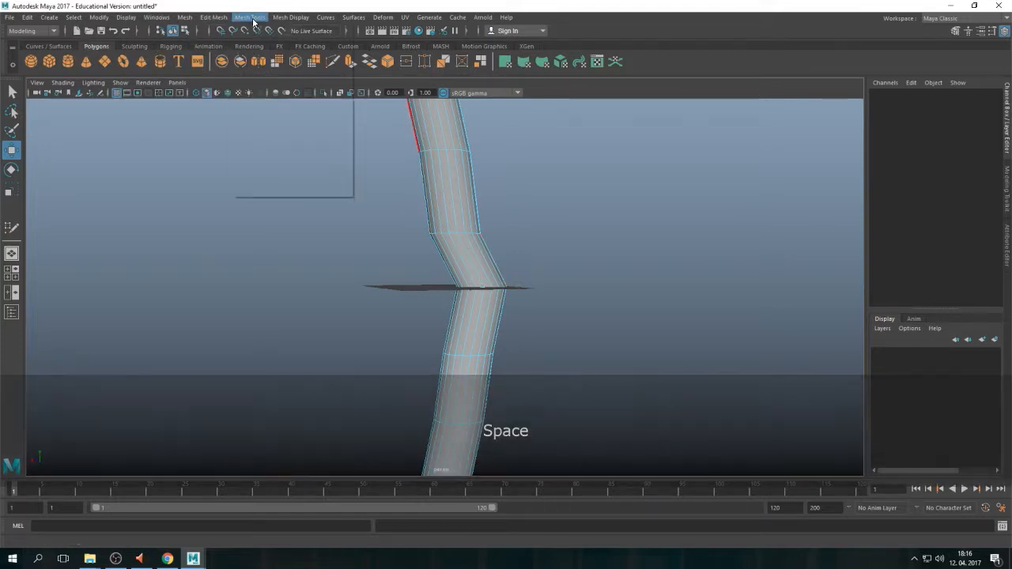
{"action": "left_click", "coordinate": [249, 18]}
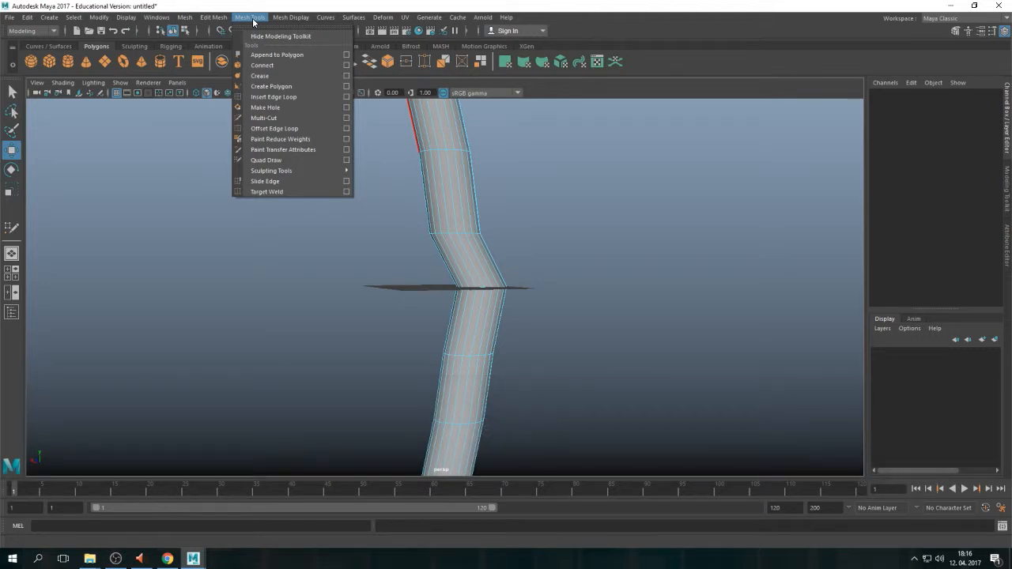
{"action": "left_click", "coordinate": [266, 180]}
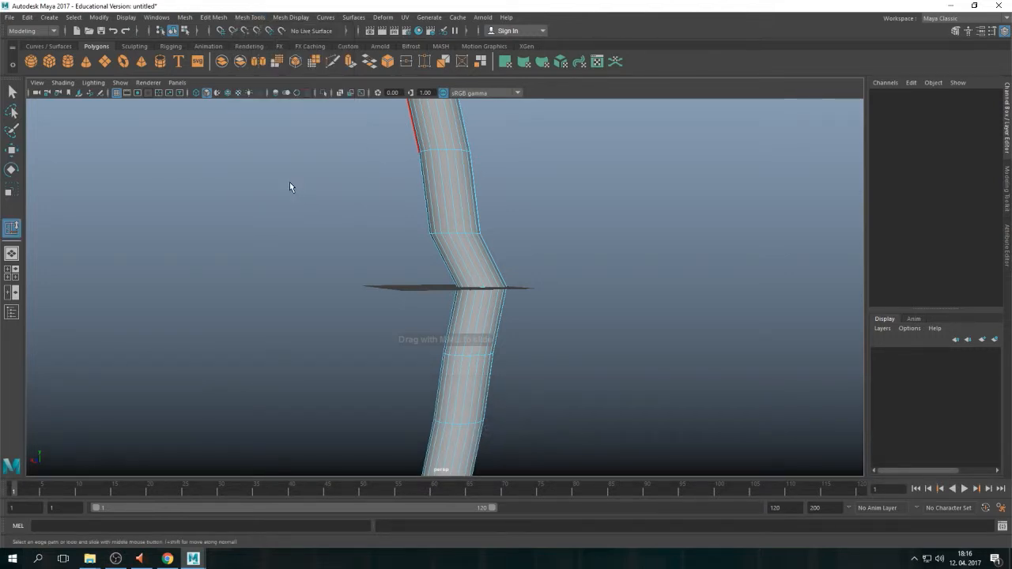
{"action": "left_click", "coordinate": [456, 237]}
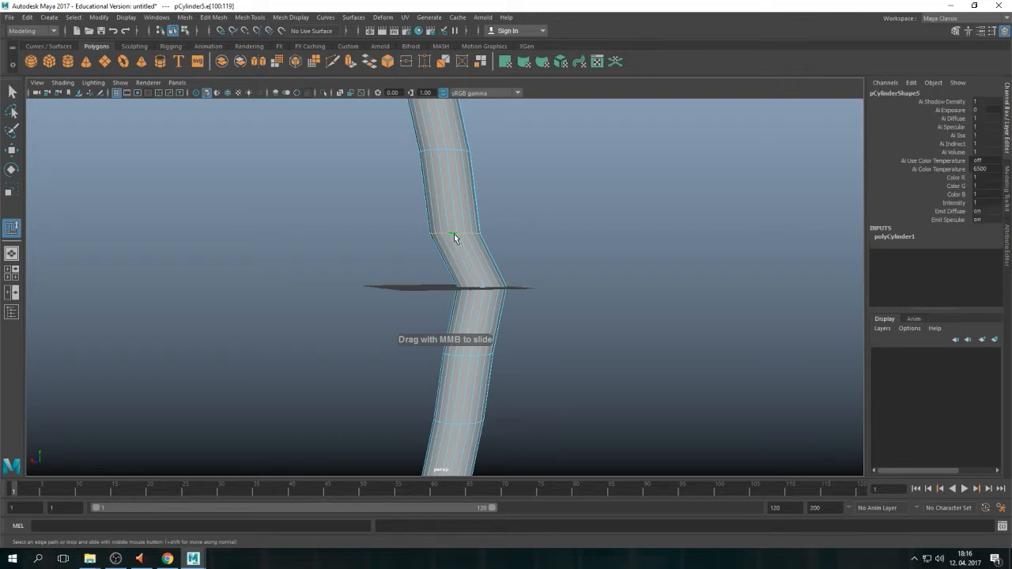
{"action": "mouse_move", "coordinate": [389, 338]}
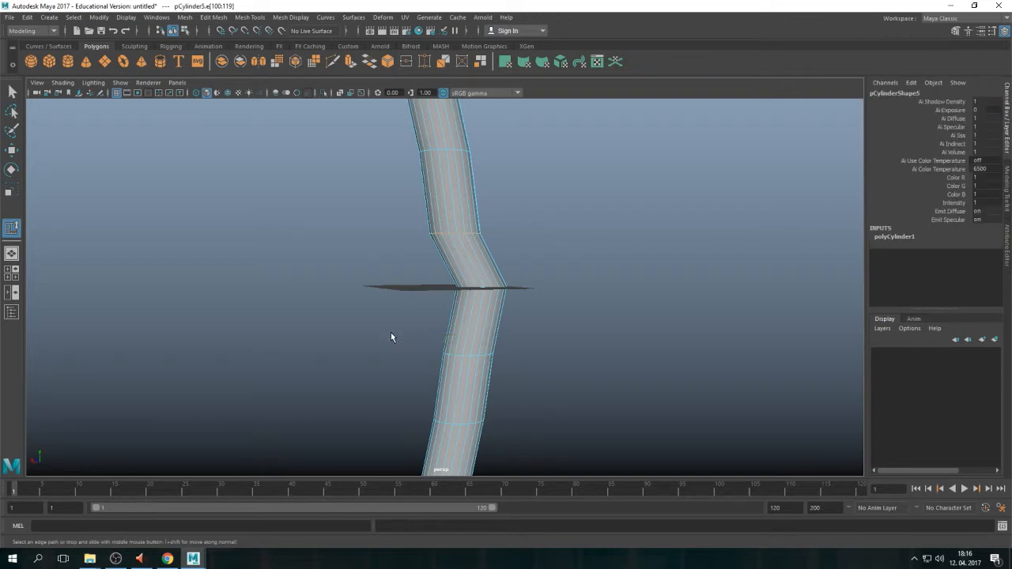
{"action": "mouse_move", "coordinate": [566, 215]}
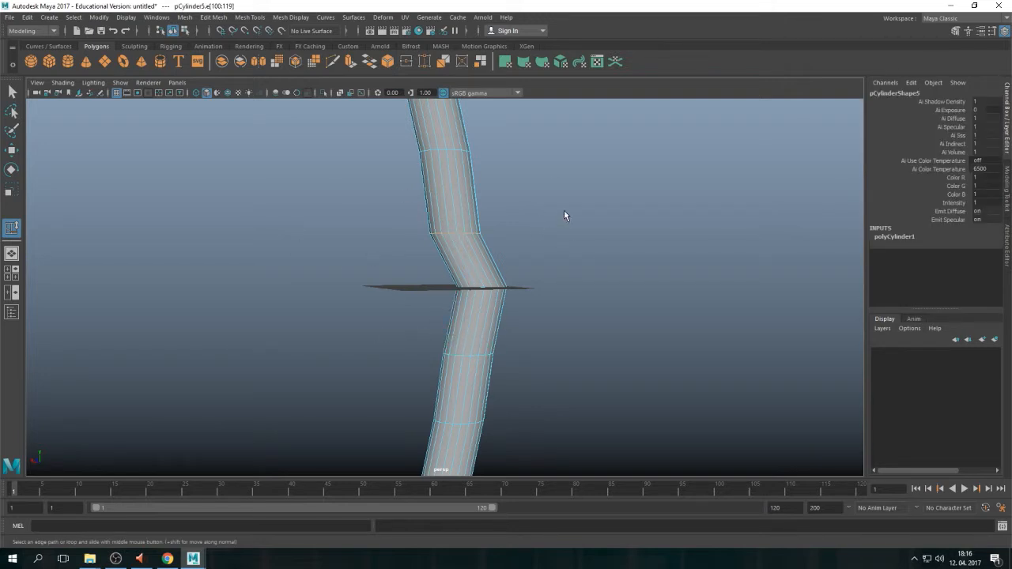